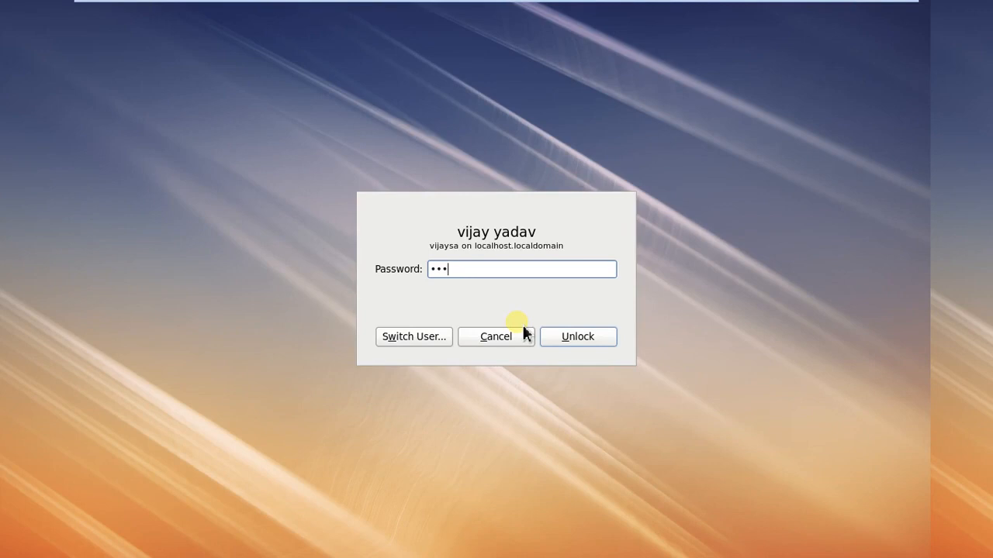
# Enter the password on the lock screen to unlock the session
pyautogui.write('****')
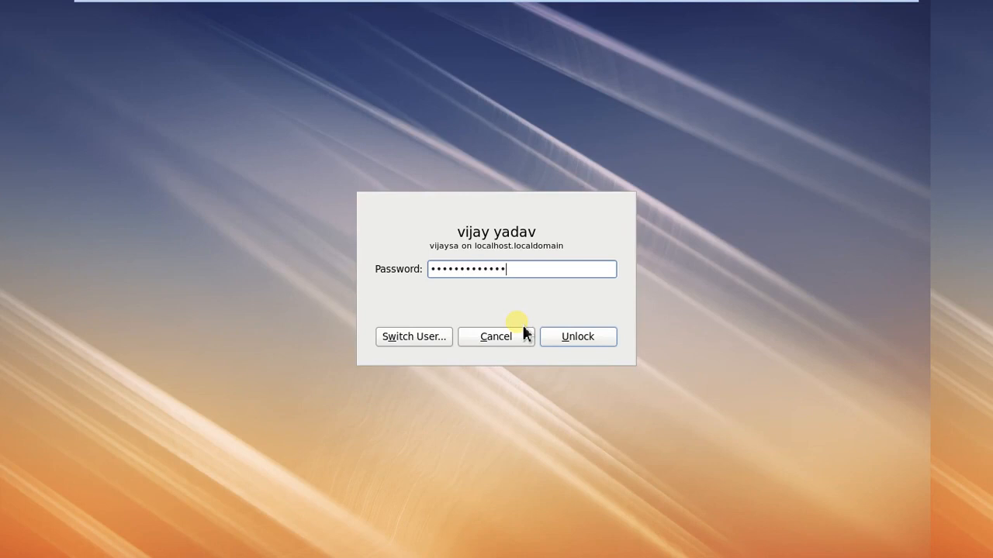
pyautogui.click(577, 336)
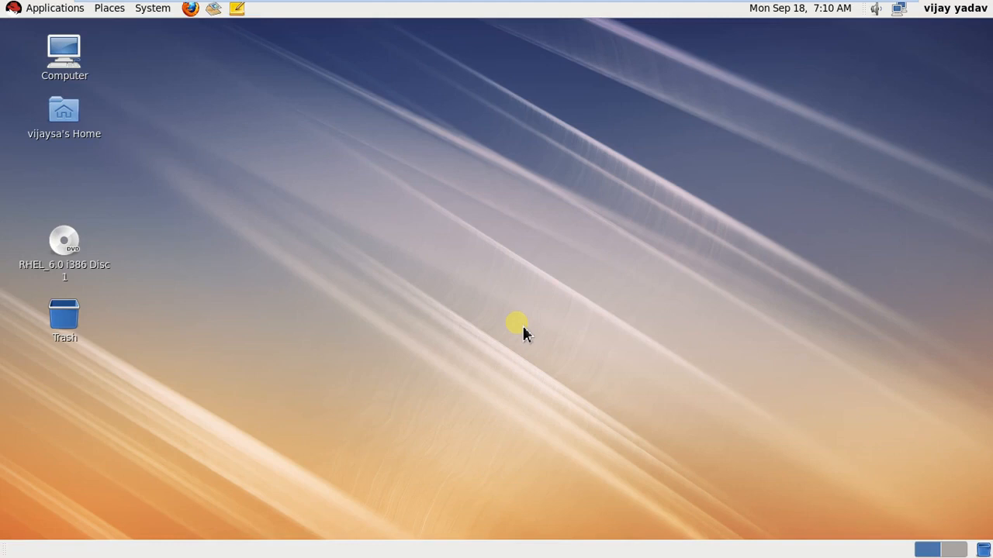
pyautogui.moveTo(153, 9)
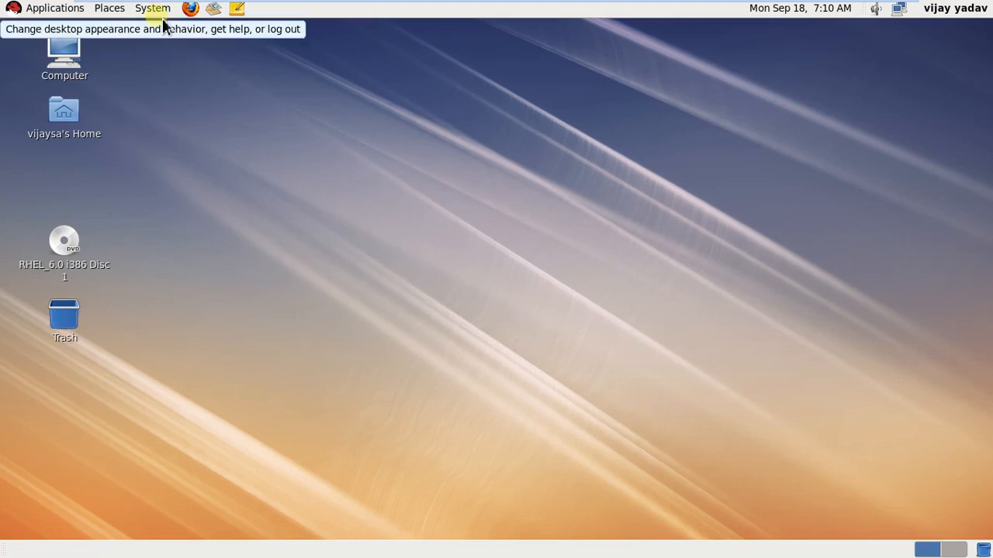
# Apply System eth0's manual IPv4 address 192.168.1.3 and DNS 192.168.0.1, authenticating as root
pyautogui.click(152, 7)
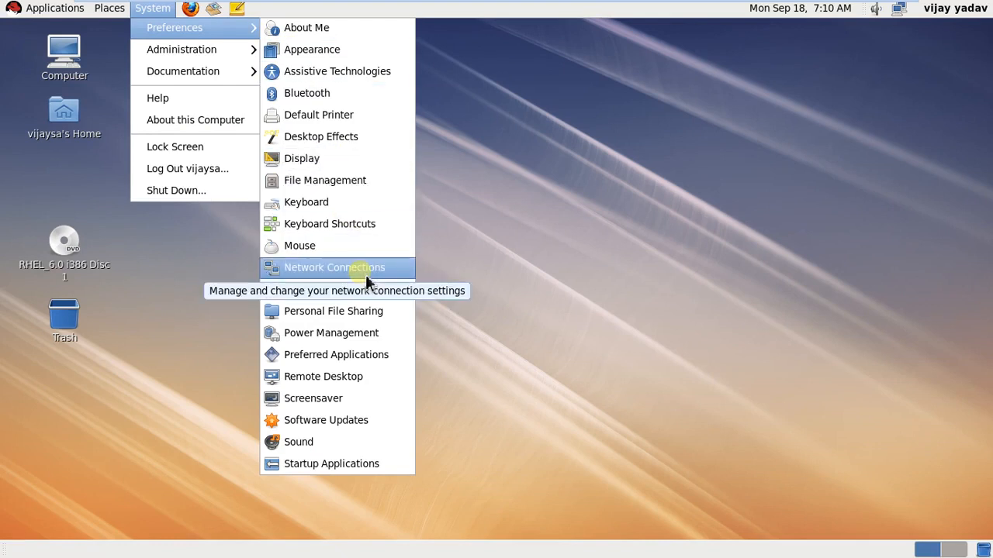
pyautogui.click(336, 267)
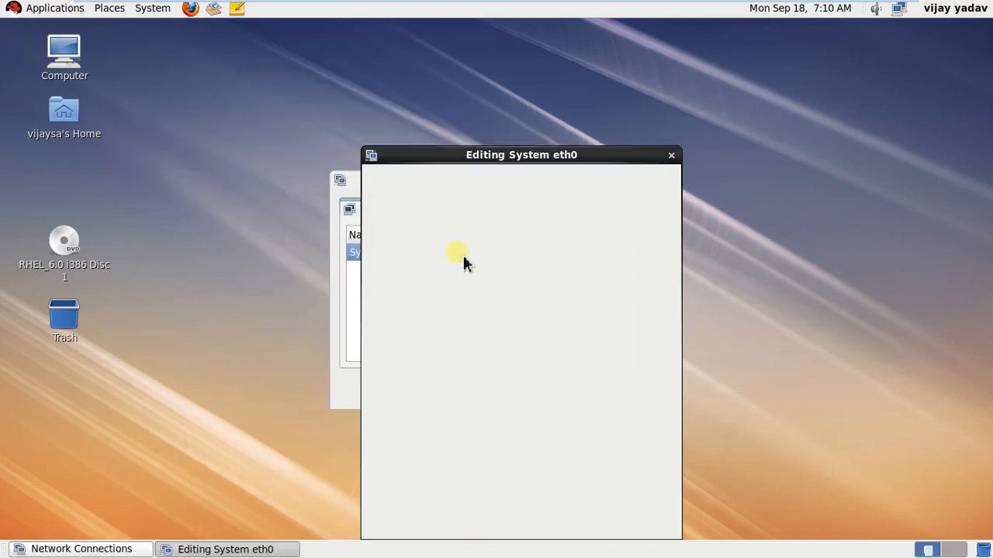
pyautogui.click(520, 224)
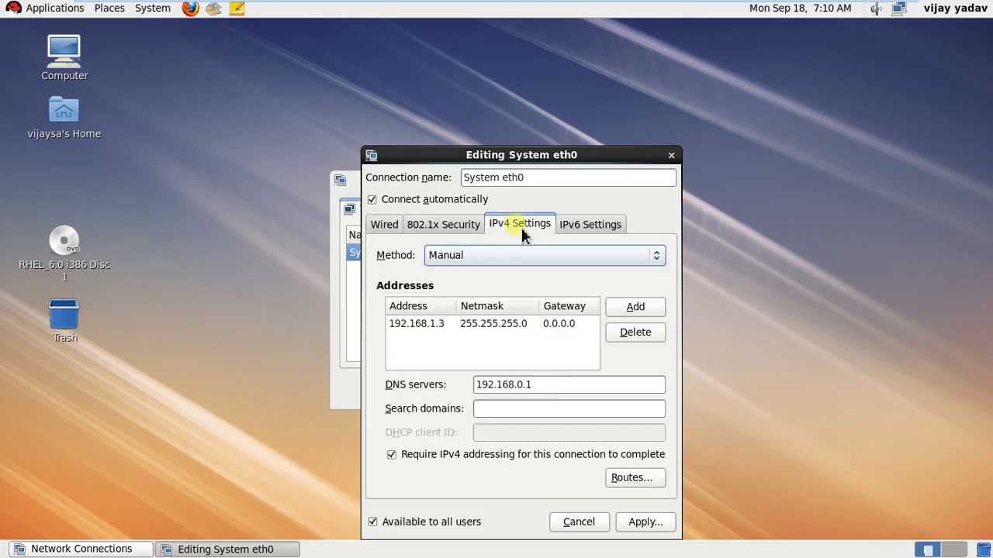
pyautogui.click(548, 385)
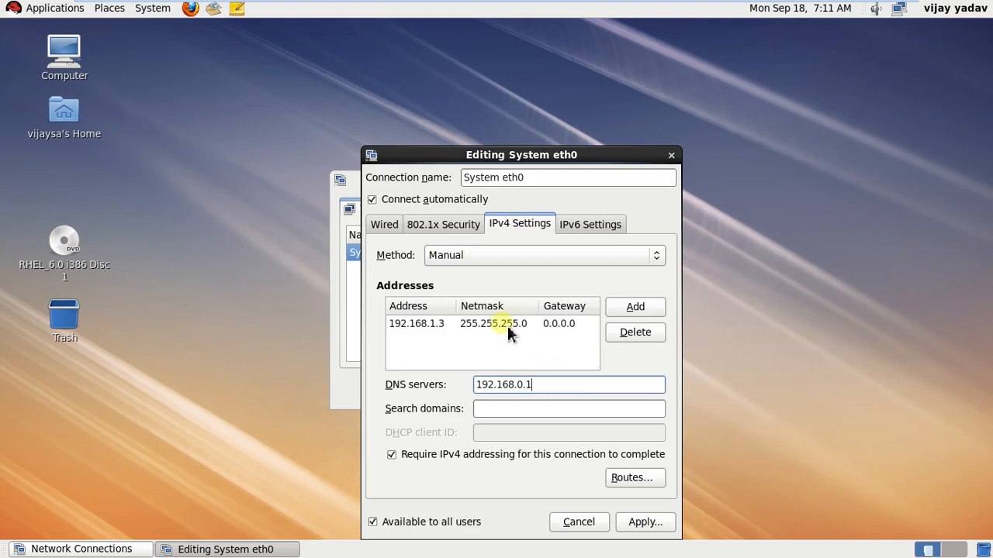
pyautogui.click(644, 521)
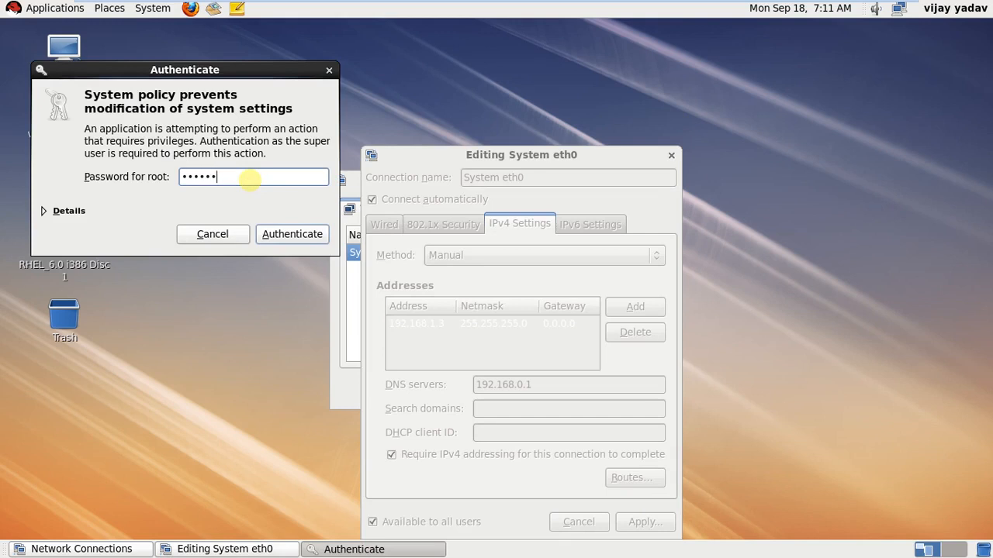
pyautogui.write('password')
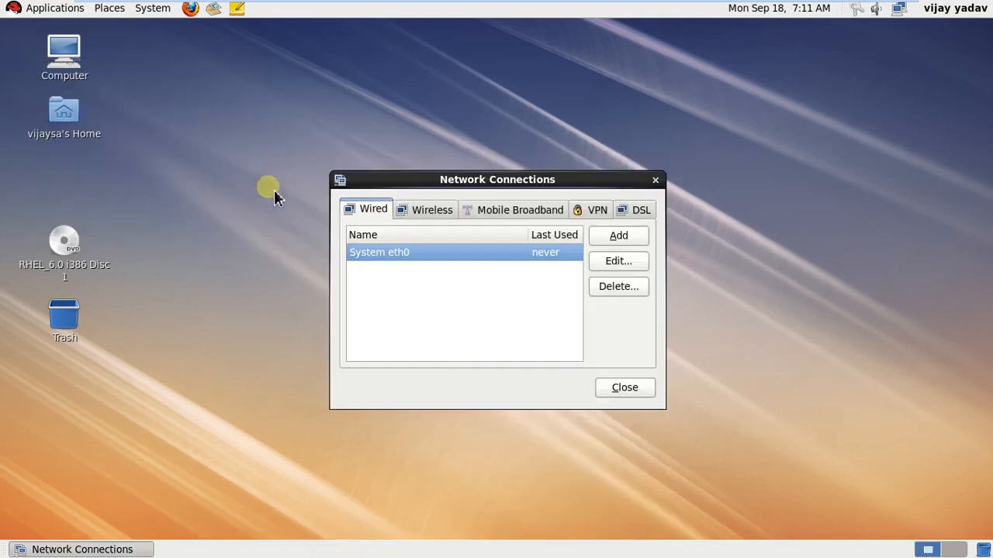
# Close Network Connections and open a terminal in the Desktop folder from the desktop menu
pyautogui.click(624, 387)
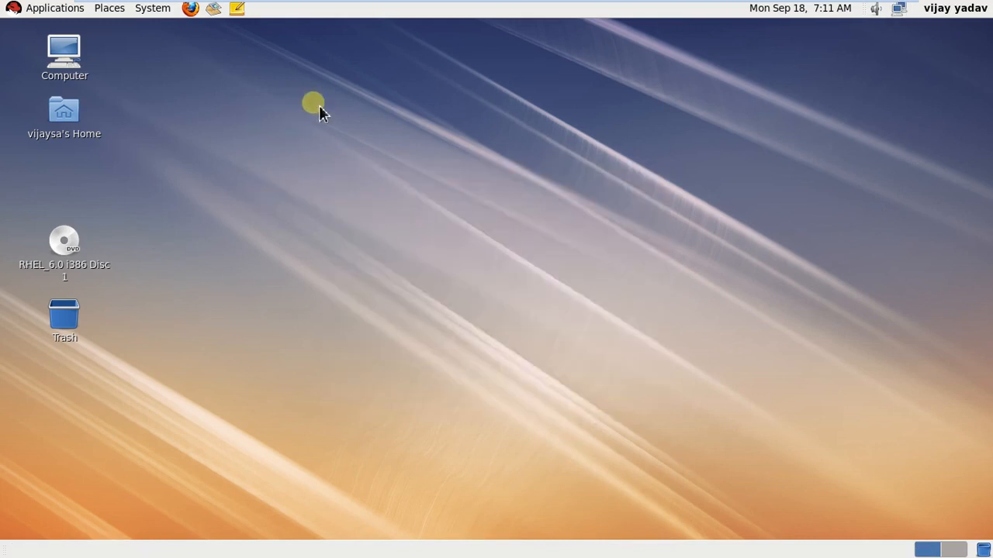
pyautogui.rightClick(314, 105)
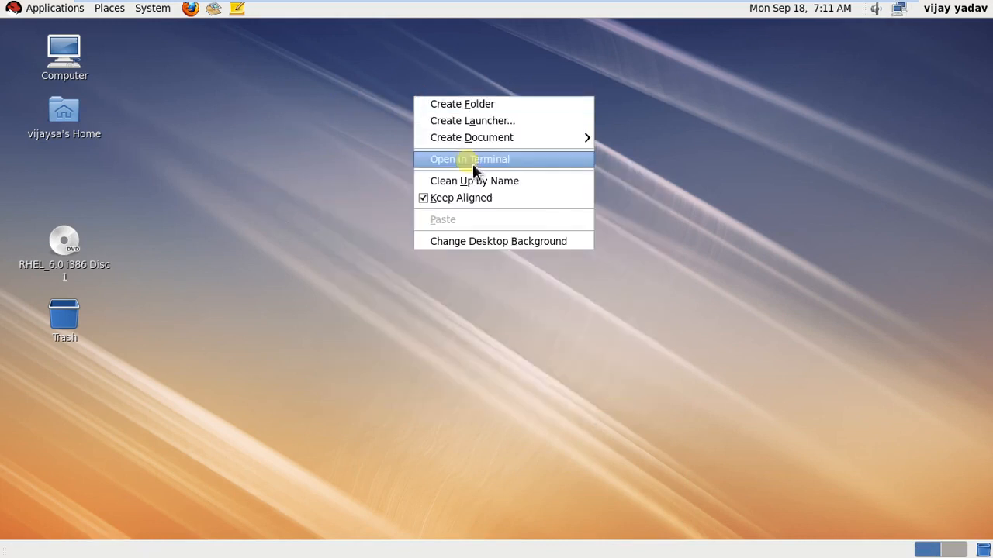
pyautogui.click(469, 159)
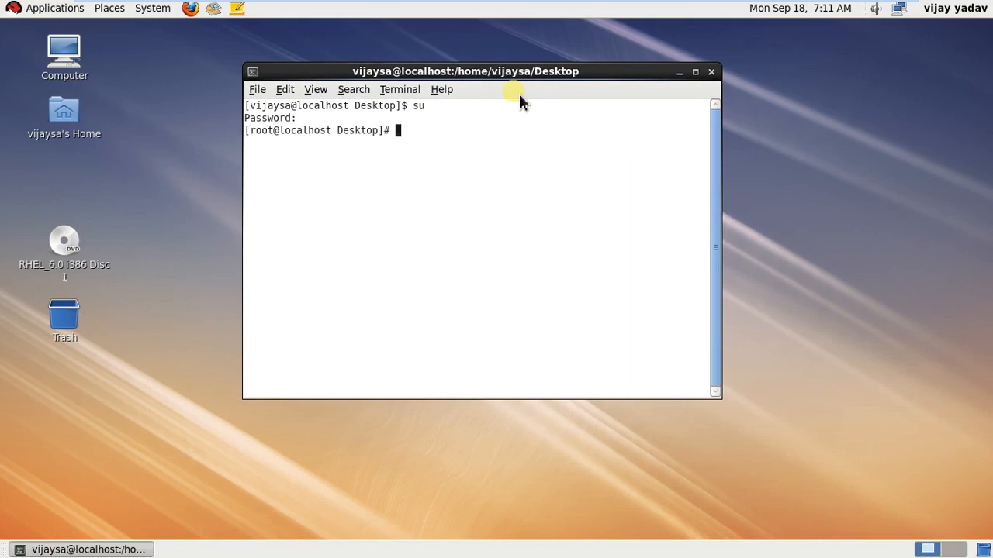
# Change directory to /media/RHEL_6.0 i386 Disc 1/Packages
pyautogui.write('cd')
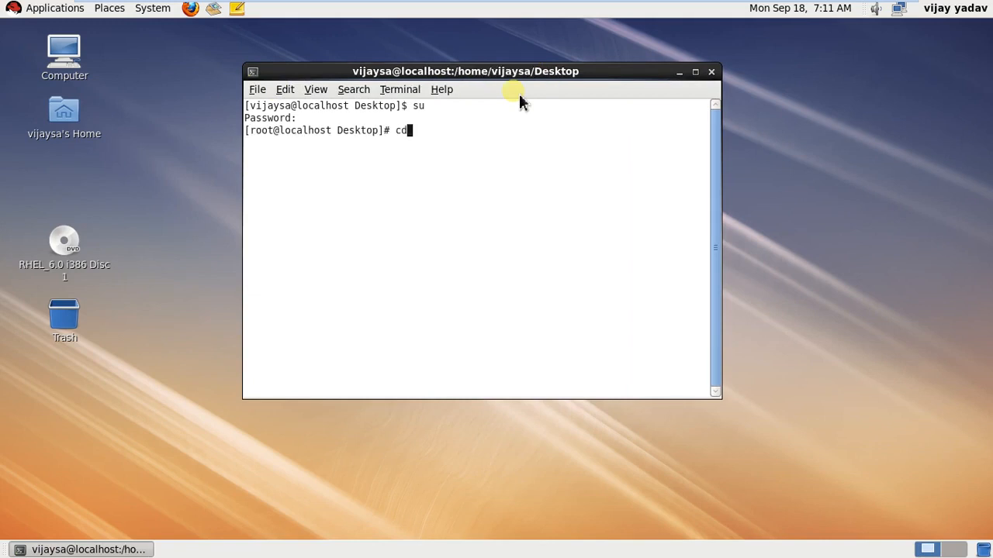
pyautogui.write('/m')
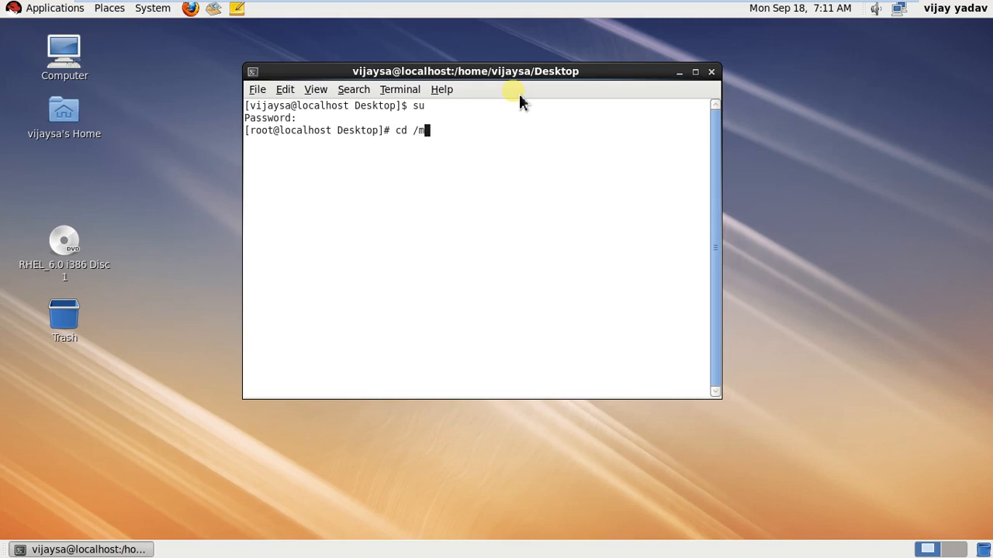
pyautogui.write('edia')
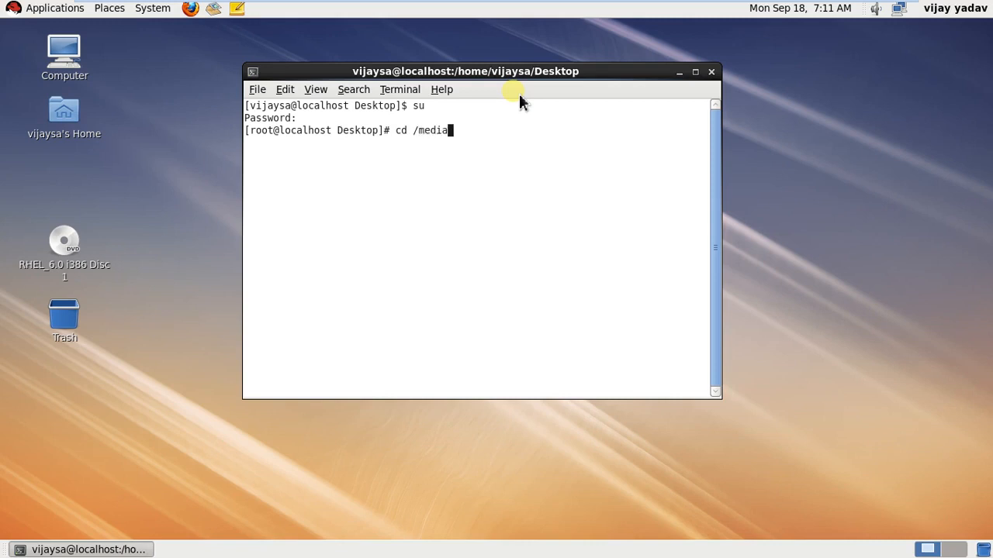
pyautogui.write('RHEL_6.0\\ i386\\ Disc\\ 1/')
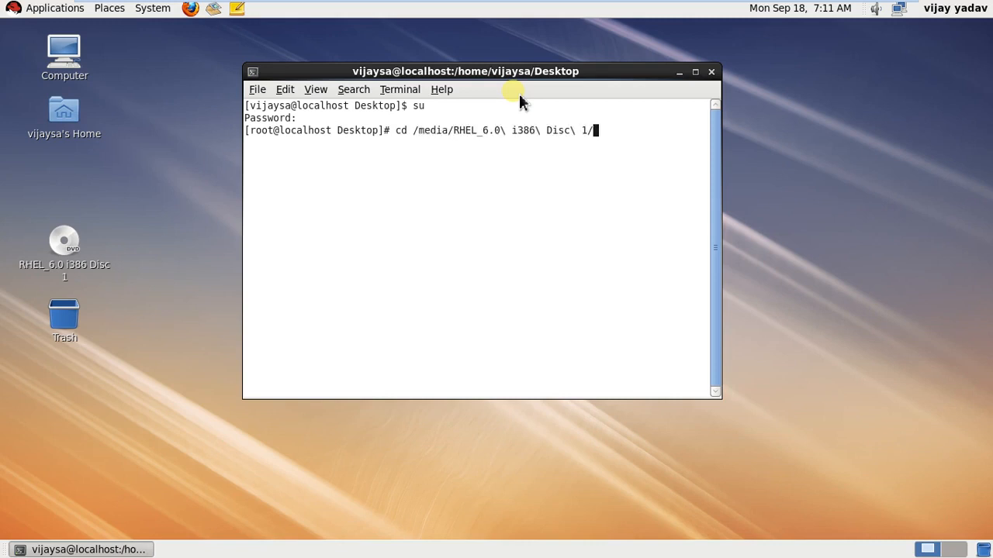
pyautogui.write('Packag')
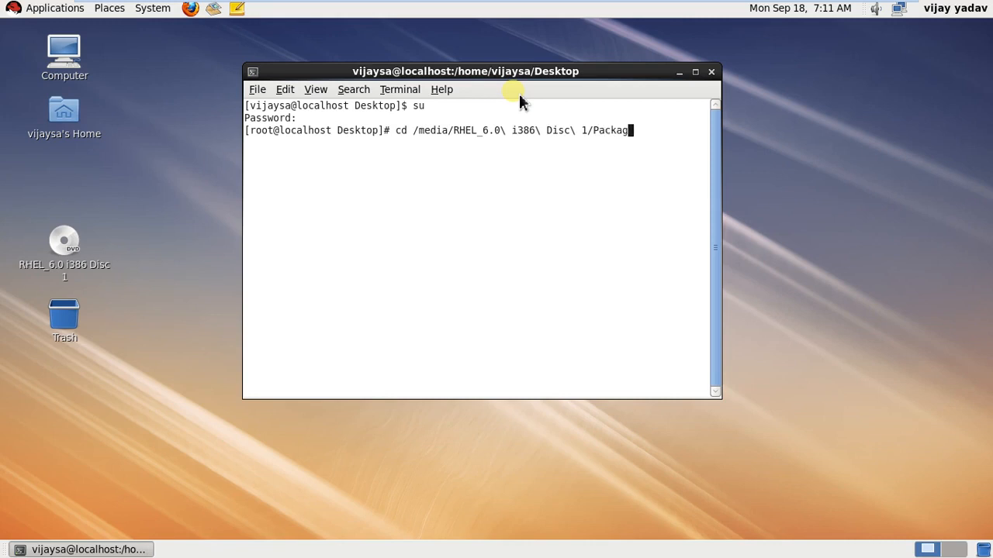
pyautogui.write('es')
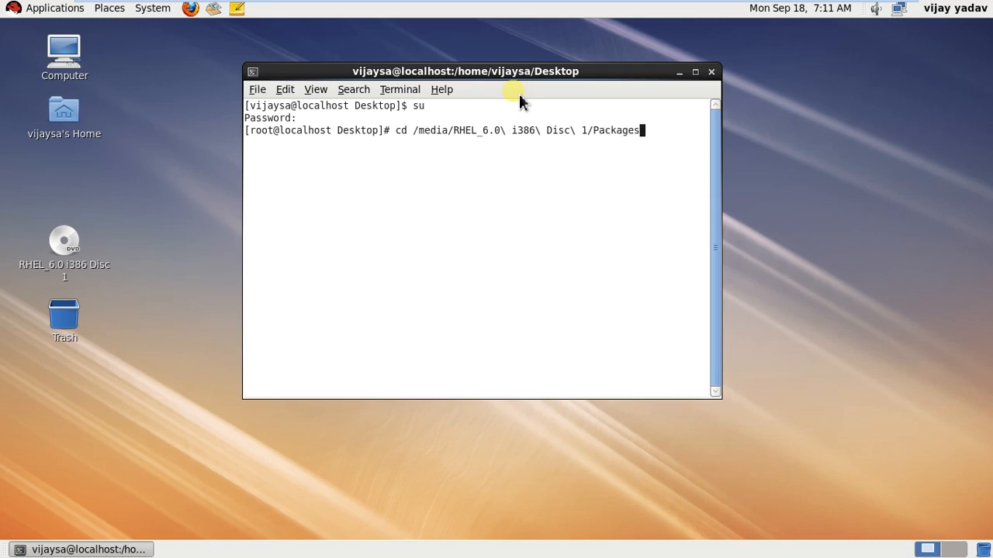
pyautogui.write('/')
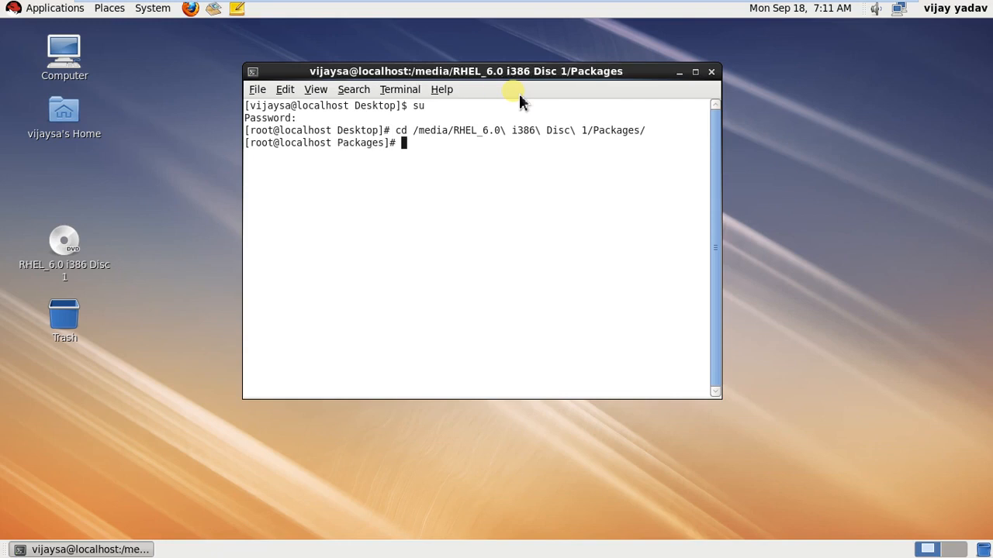
# Run rpm -ivh sendmail* to install the sendmail packages
pyautogui.write('rpm')
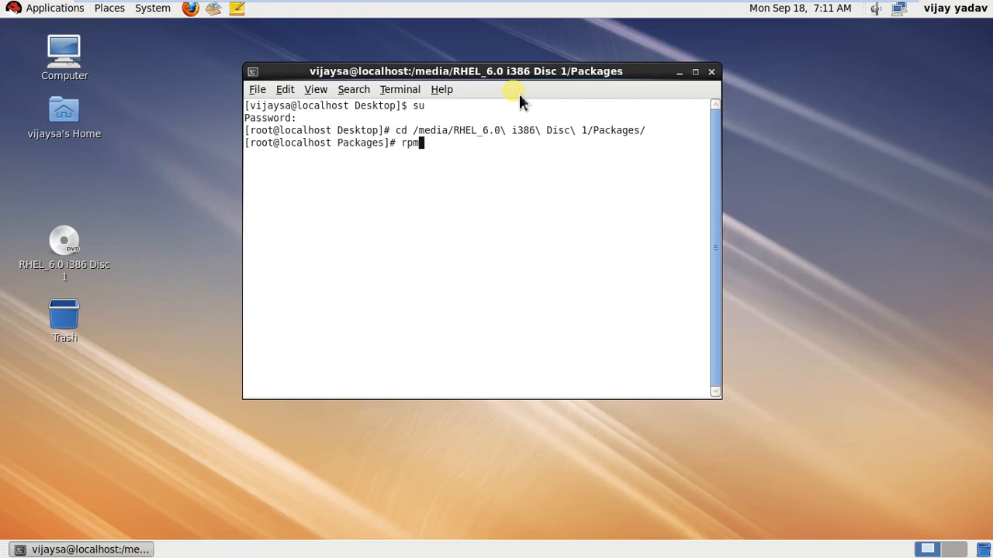
pyautogui.write('-iv')
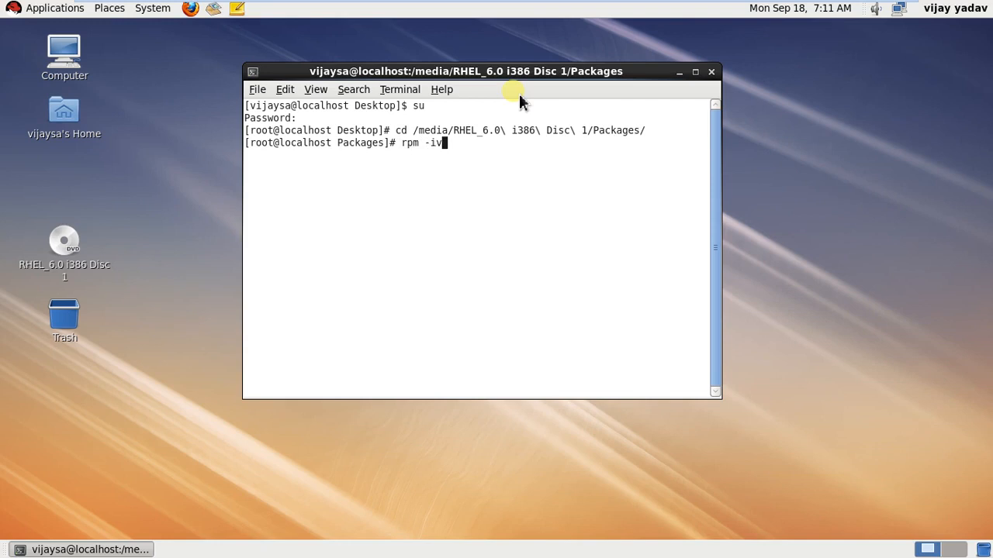
pyautogui.write('h')
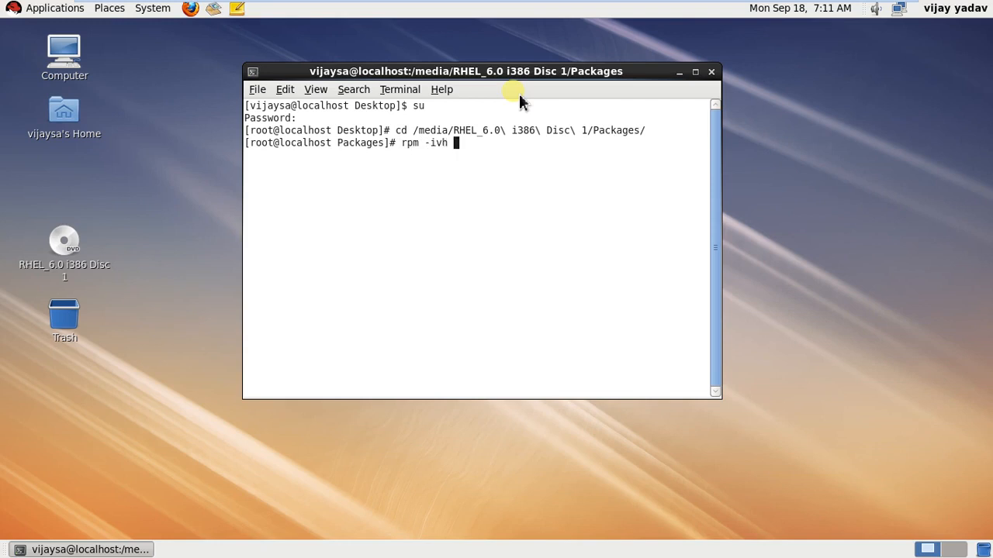
pyautogui.write('sendmail')
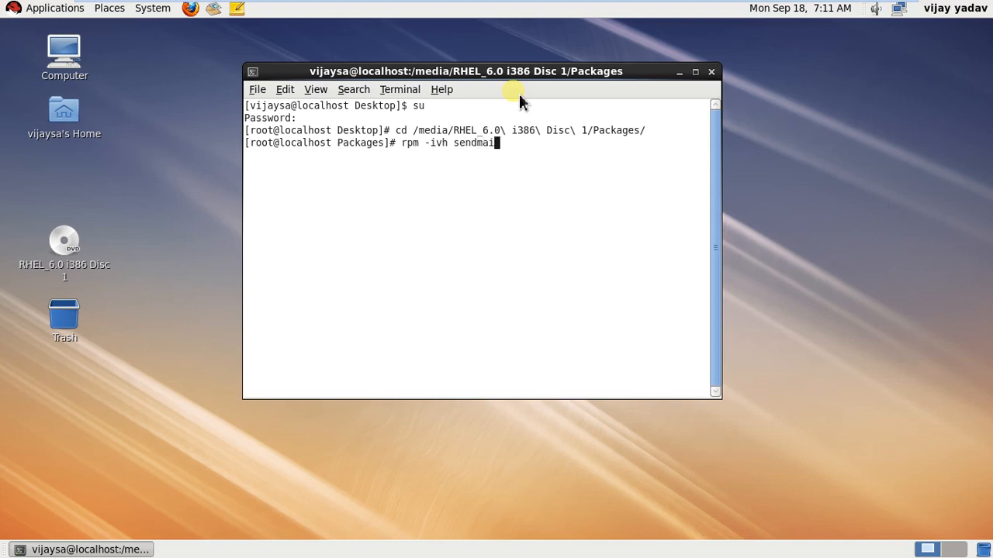
pyautogui.write('*')
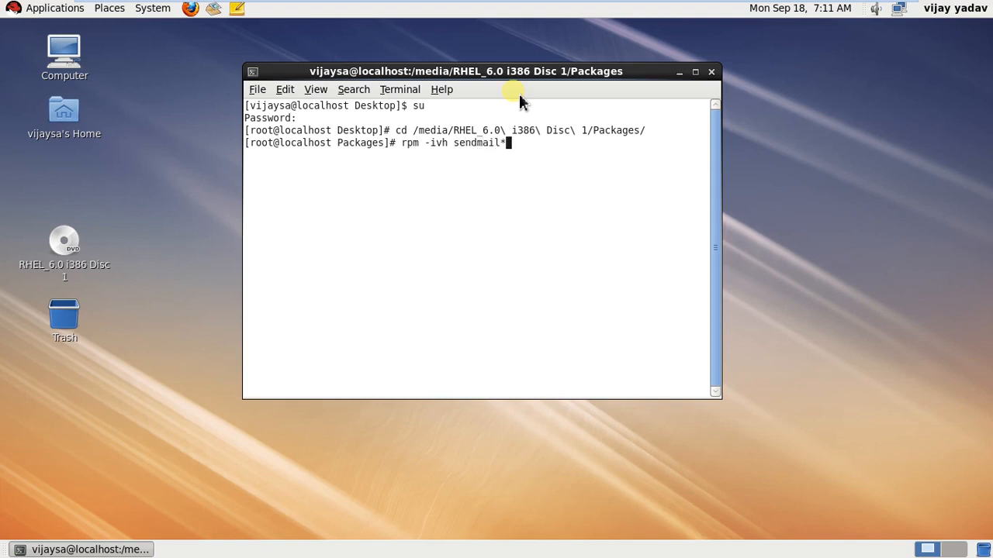
pyautogui.press('Return')
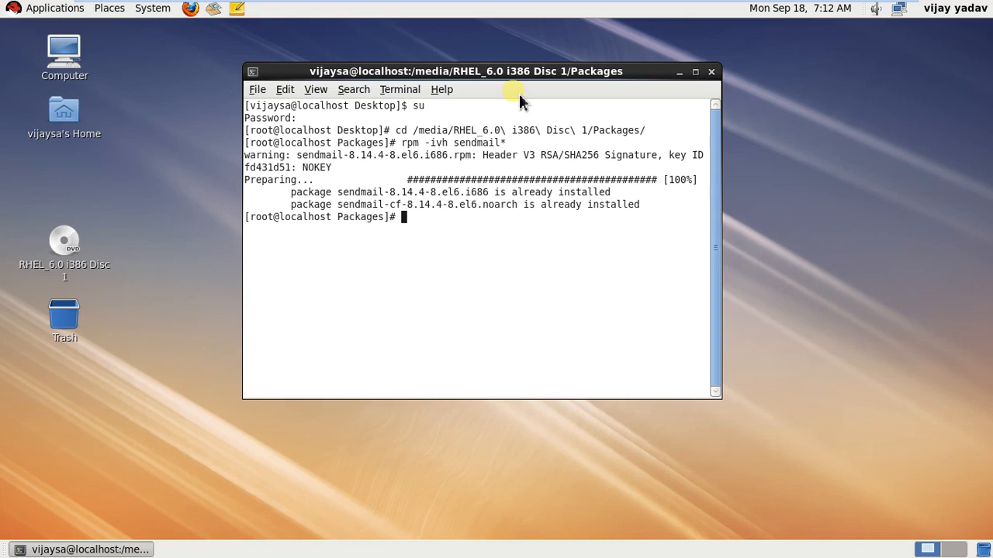
# Open /etc/mail/sendmail.mc in vi
pyautogui.write('vi /')
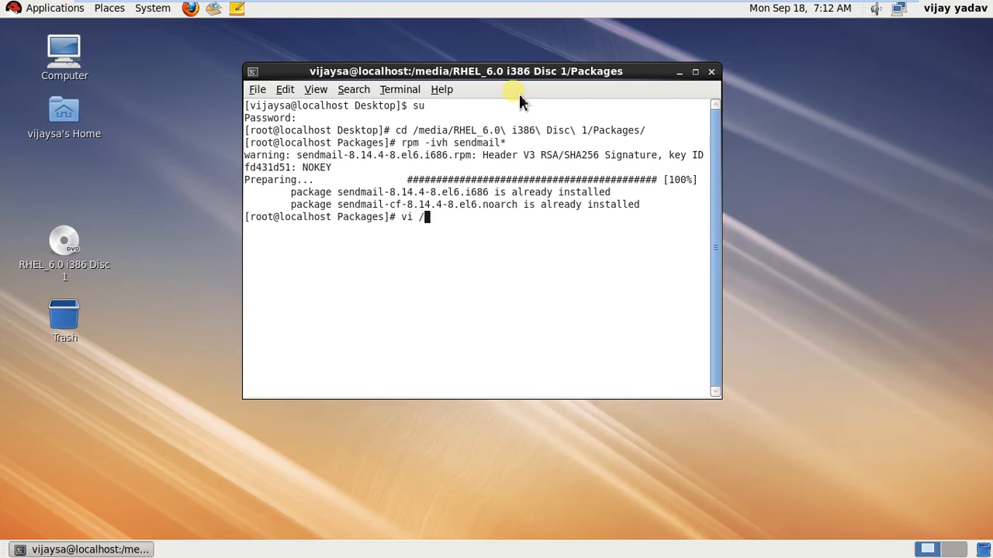
pyautogui.write('etc')
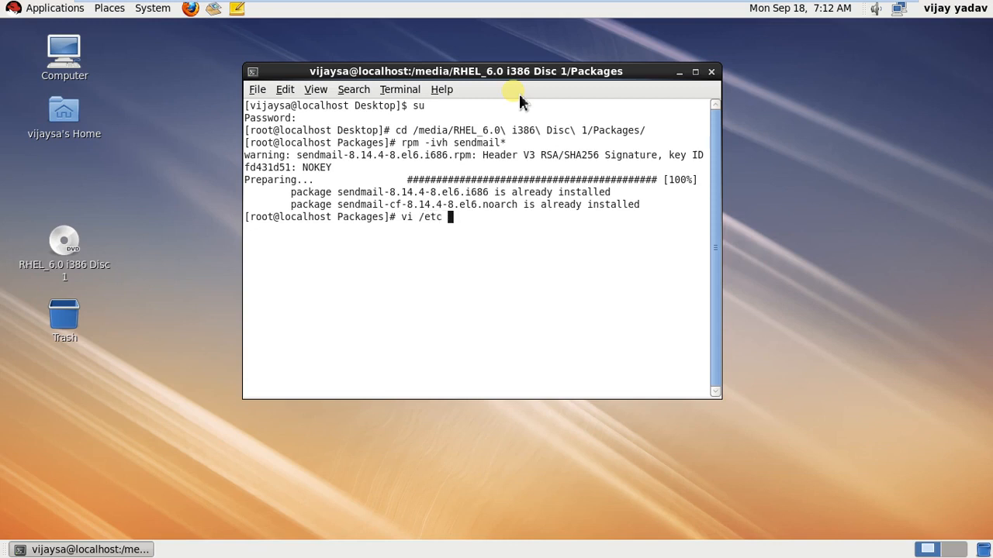
pyautogui.write('m')
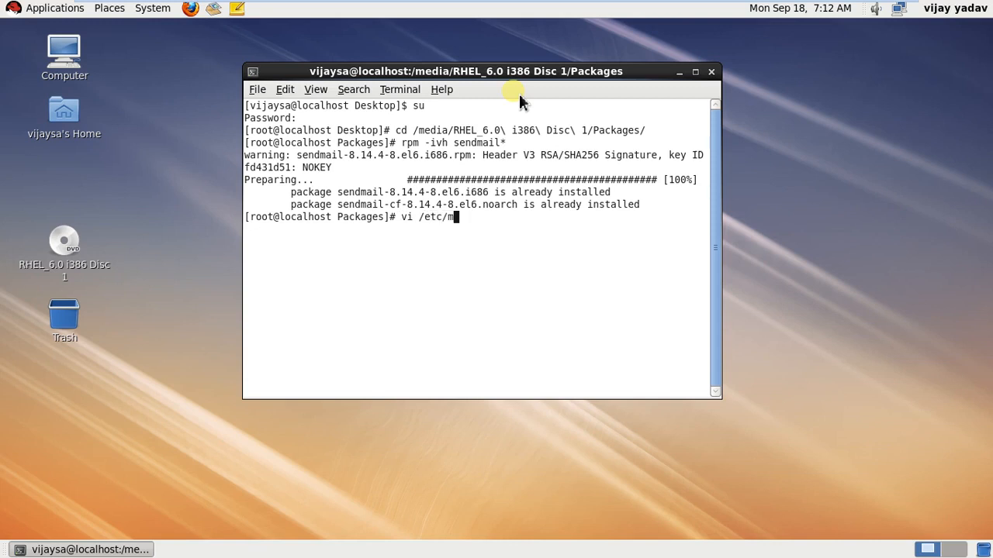
pyautogui.write('ail')
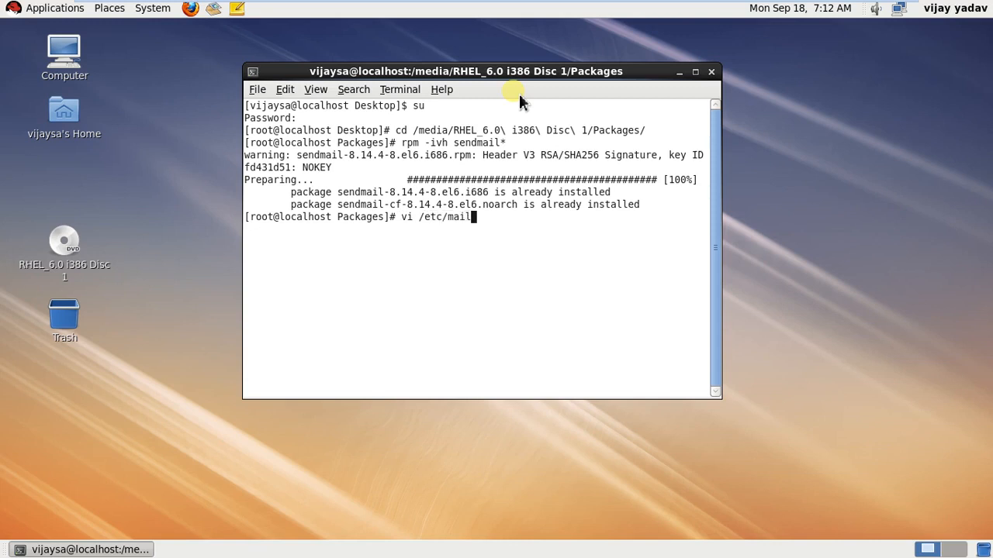
pyautogui.write('/s')
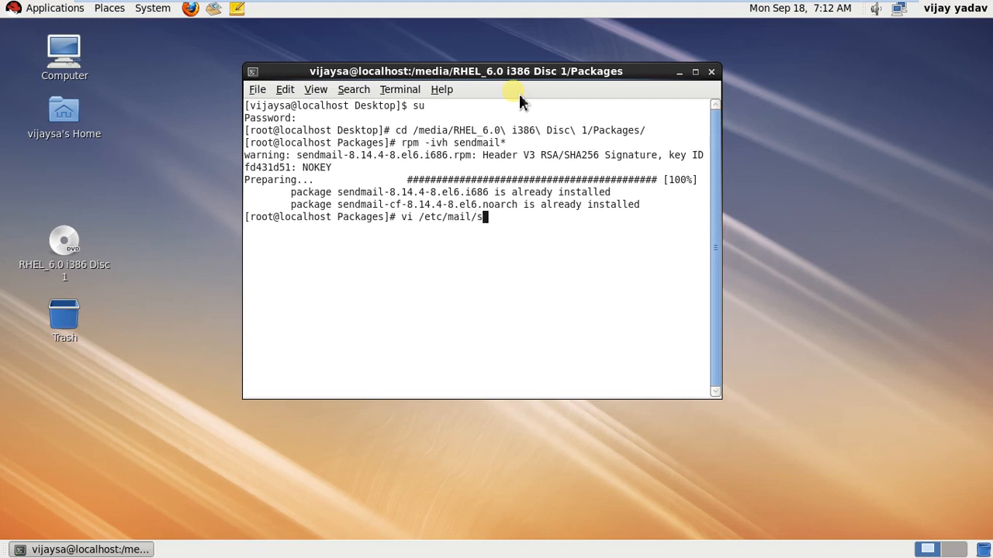
pyautogui.write('endmail')
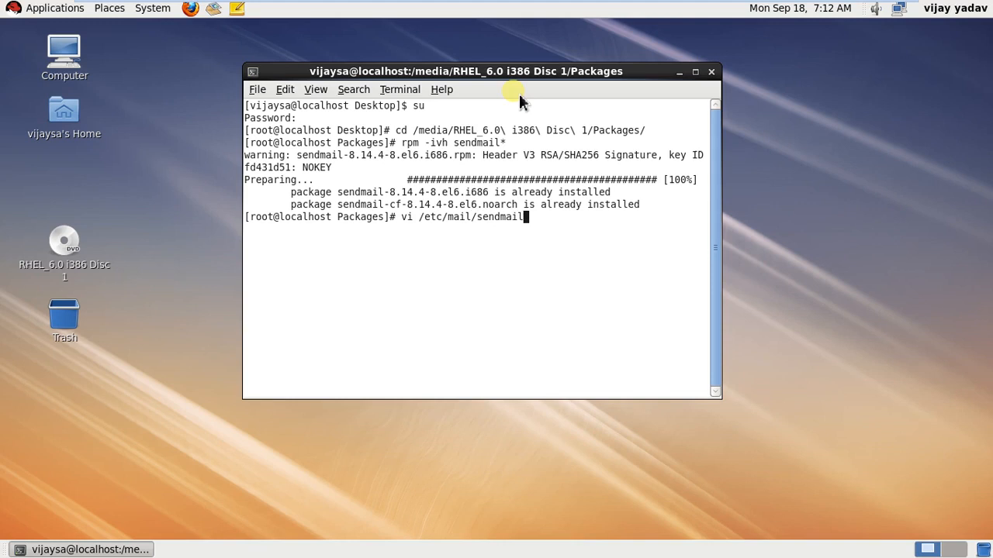
pyautogui.write('.mc')
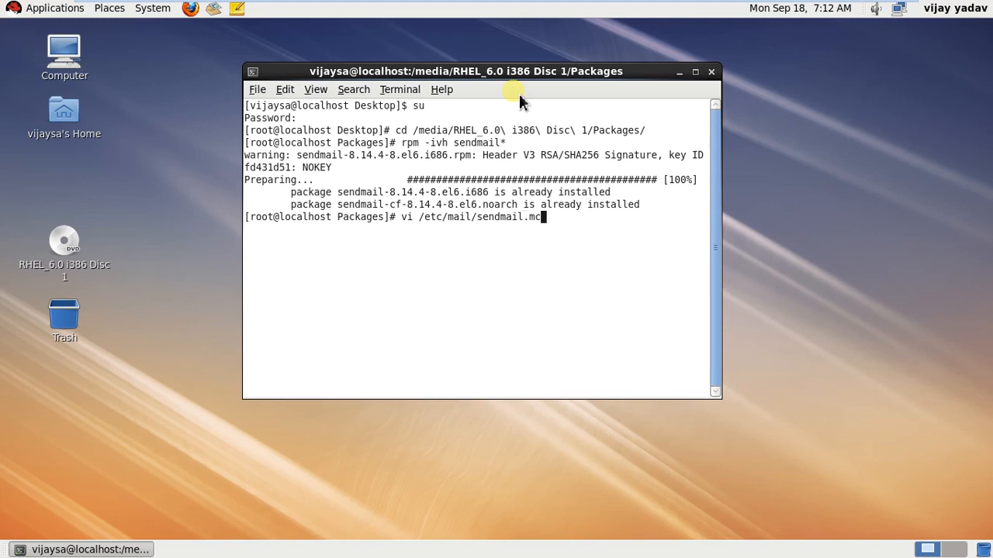
pyautogui.press('Return')
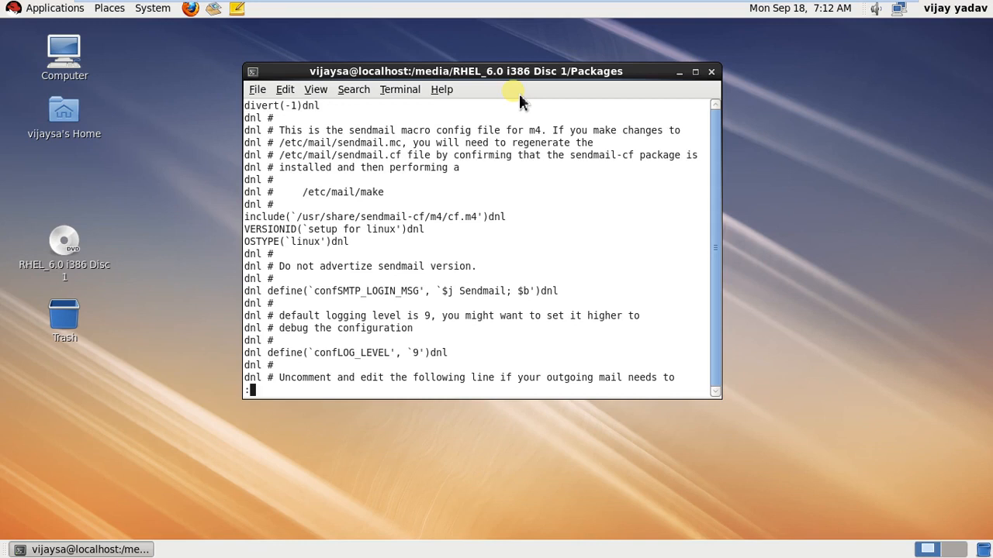
# Comment out the 127.0.0.1 DAEMON_OPTIONS line near line 116, then save and quit with :wq
pyautogui.write('116')
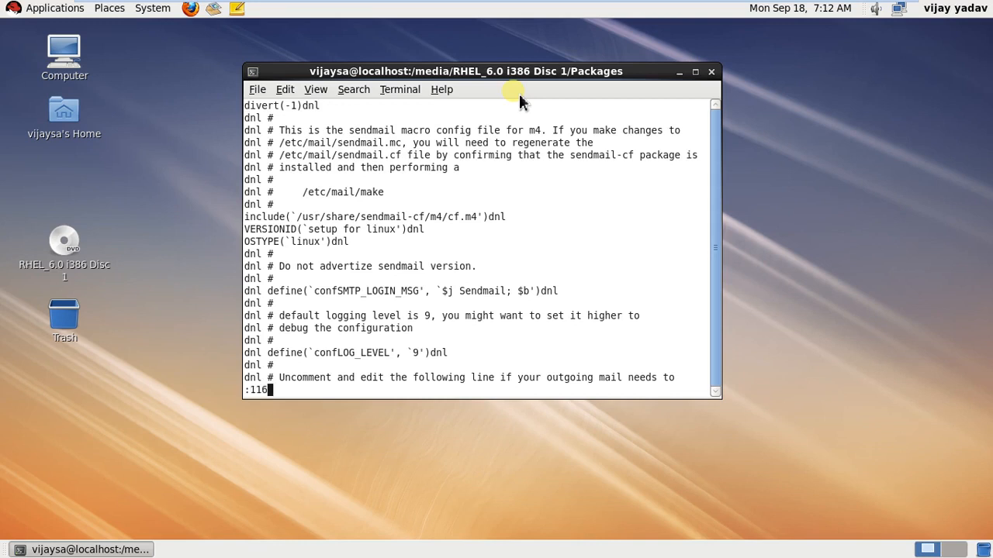
pyautogui.scroll(-3)
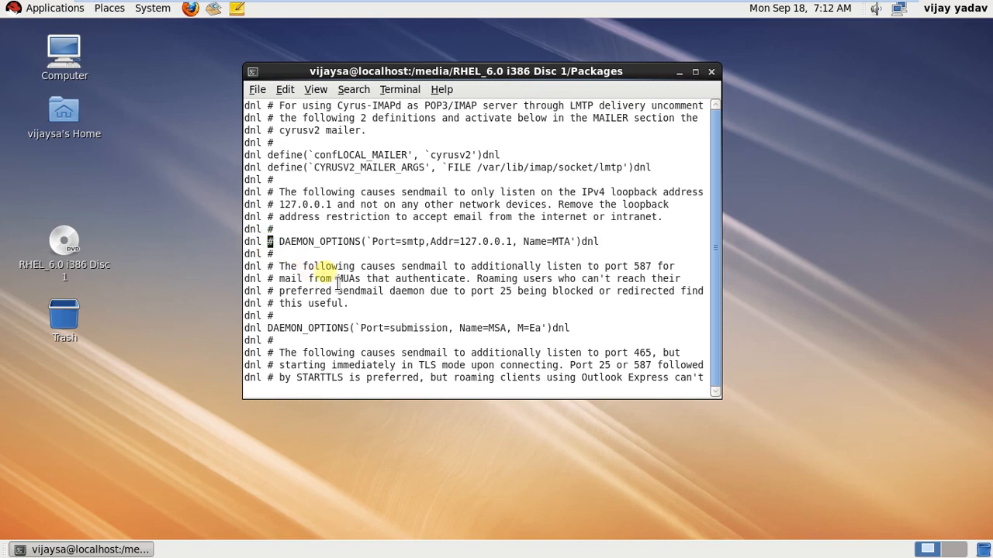
pyautogui.write(':w')
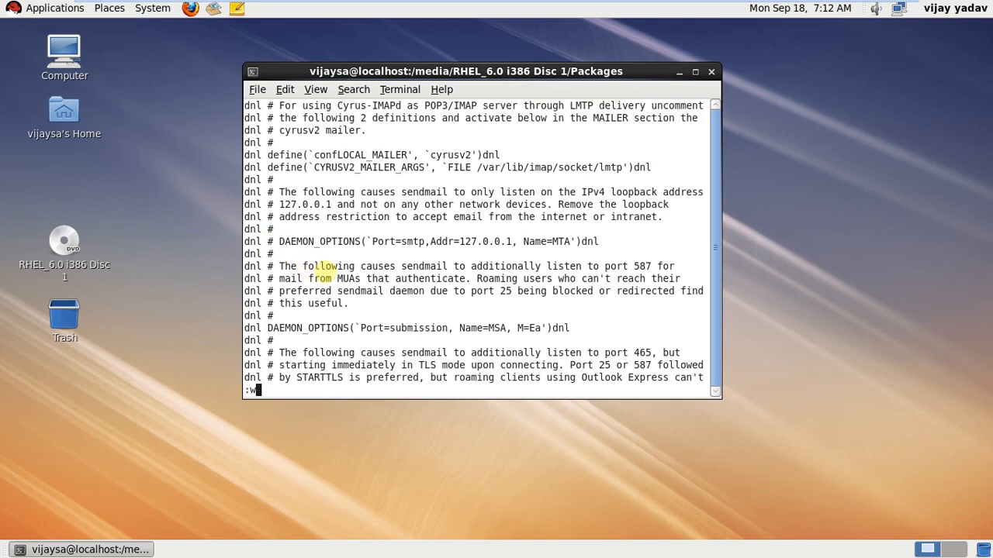
pyautogui.write('q')
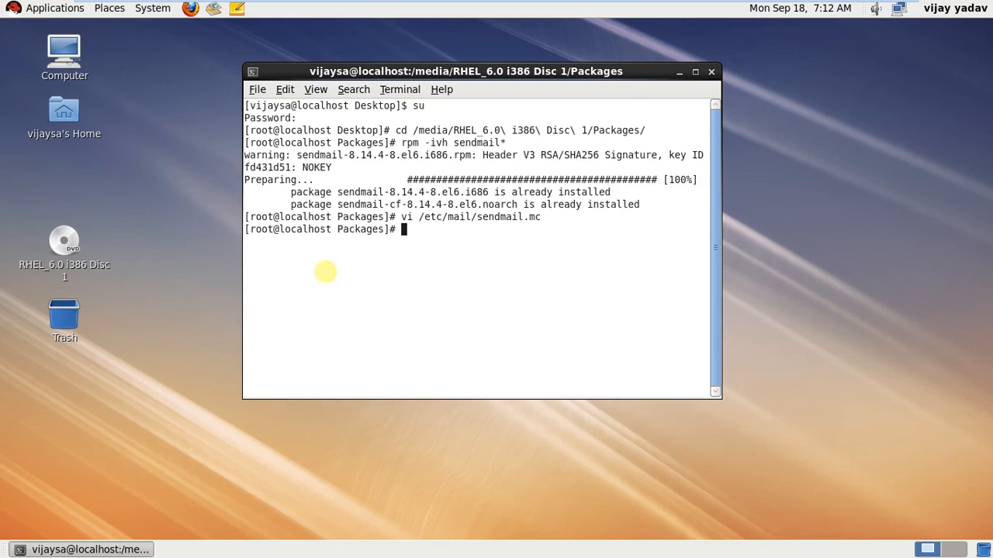
# Run service sendmail restart
pyautogui.write('se')
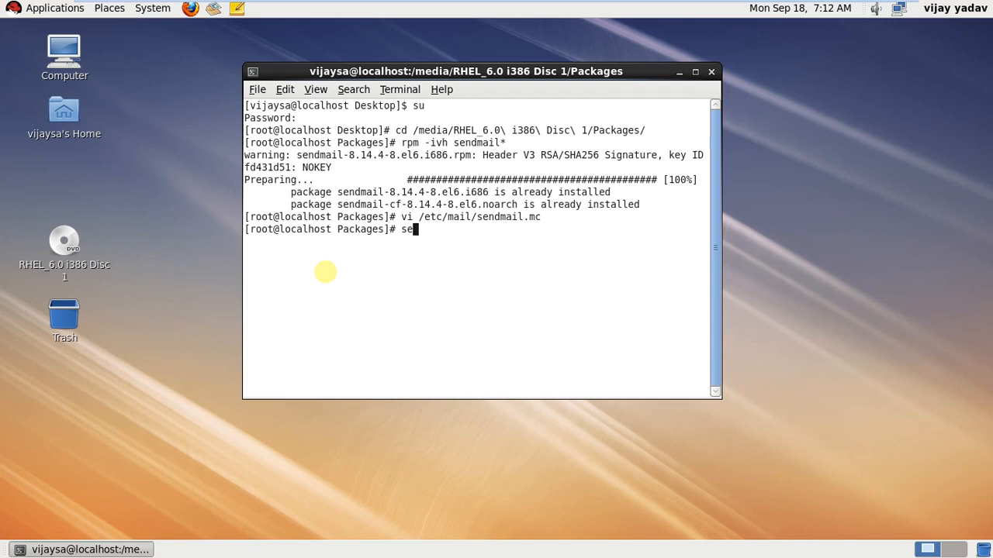
pyautogui.write('rvic')
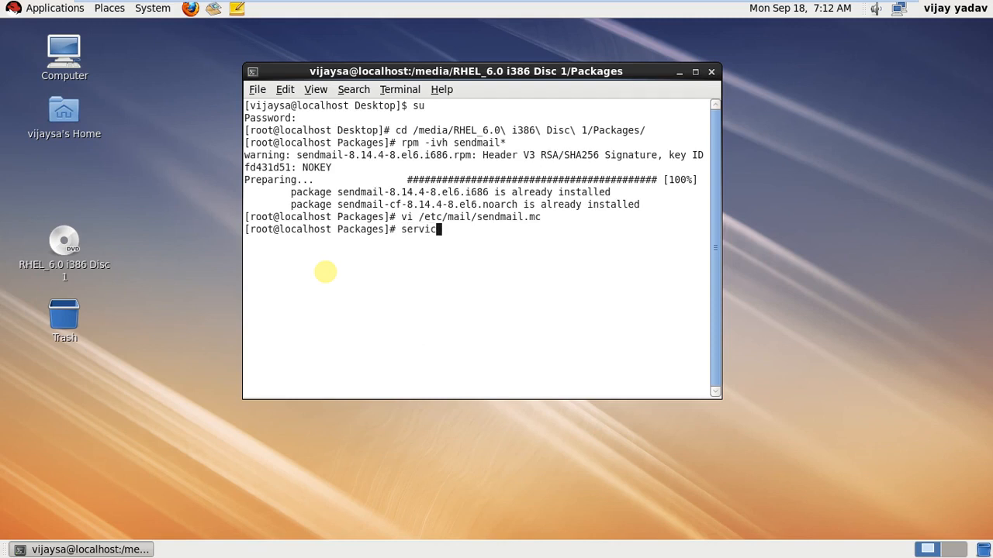
pyautogui.write('e')
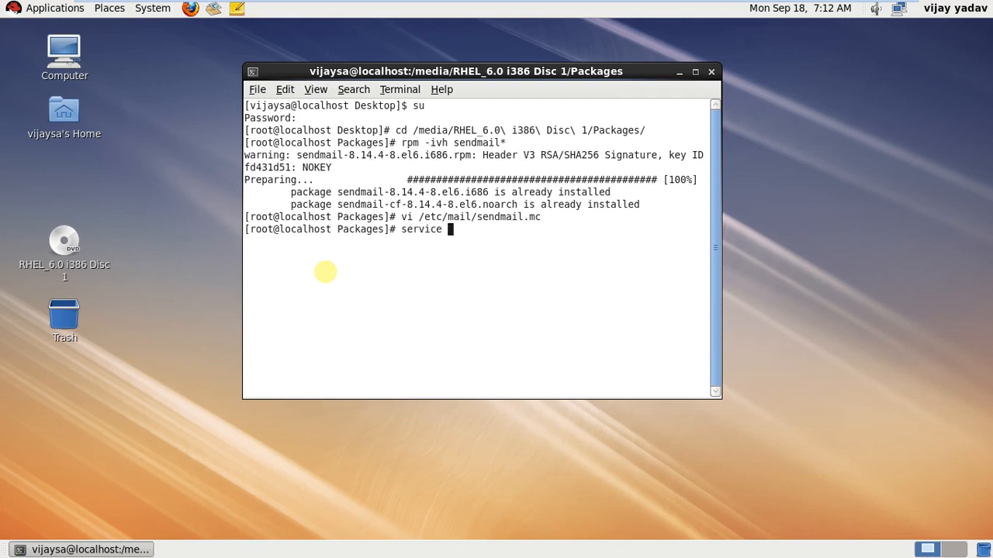
pyautogui.write('se')
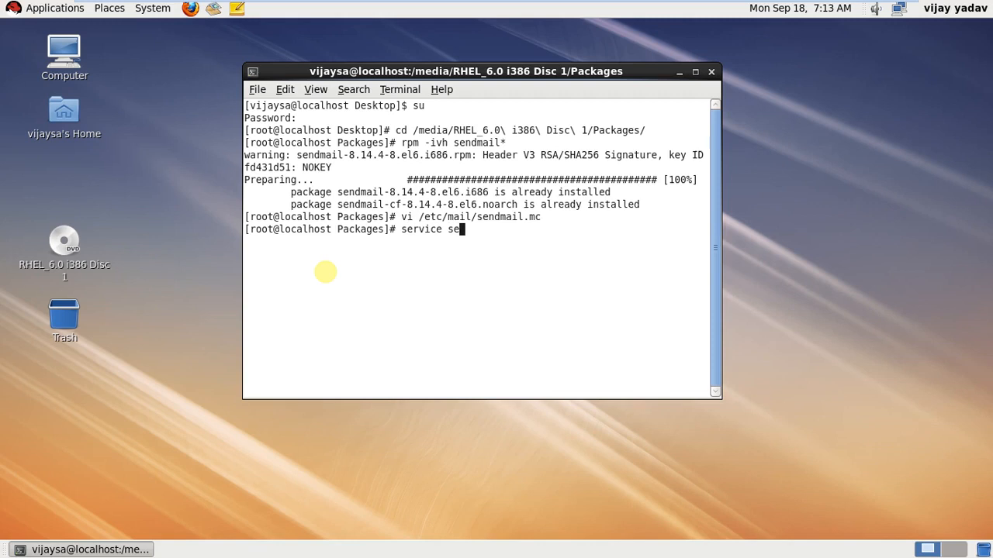
pyautogui.write('ndmail')
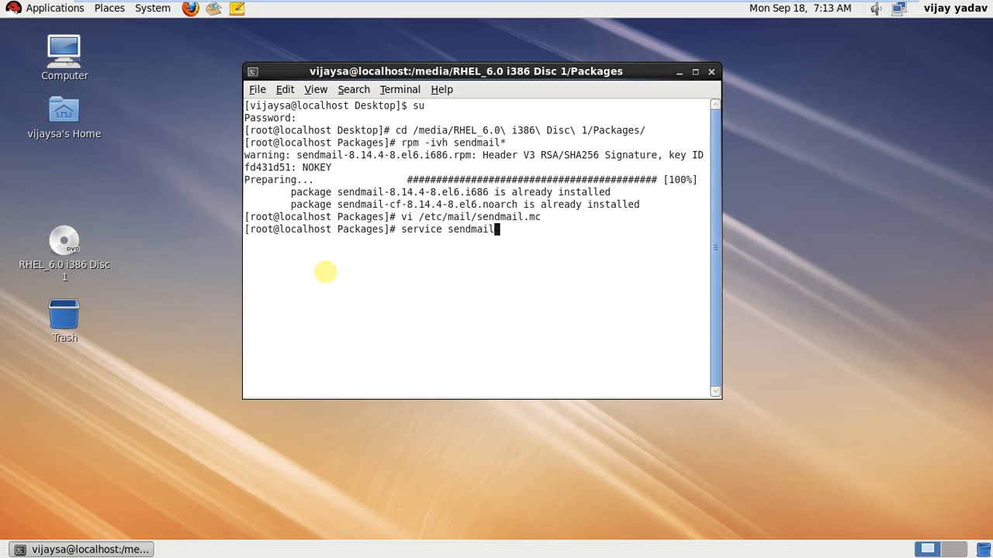
pyautogui.write('rest')
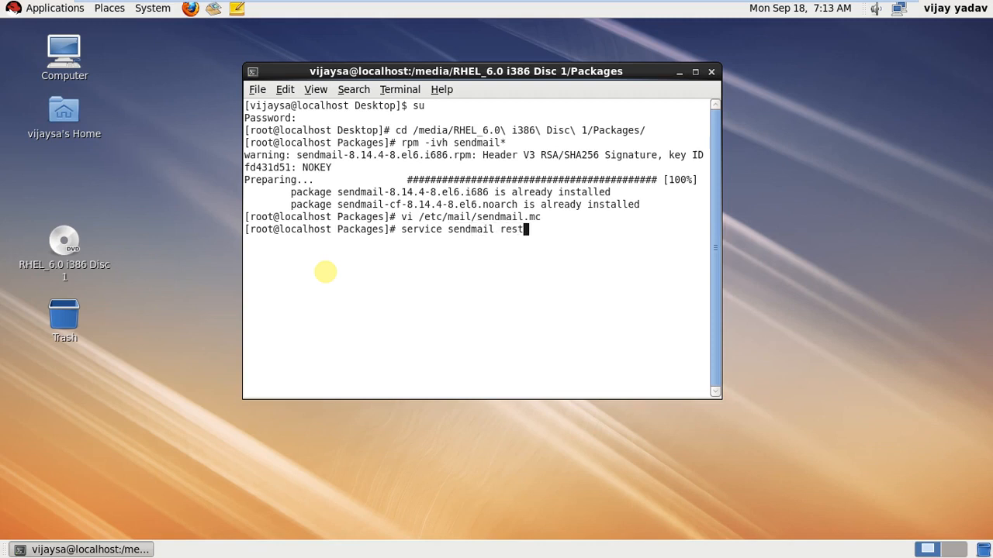
pyautogui.write('art')
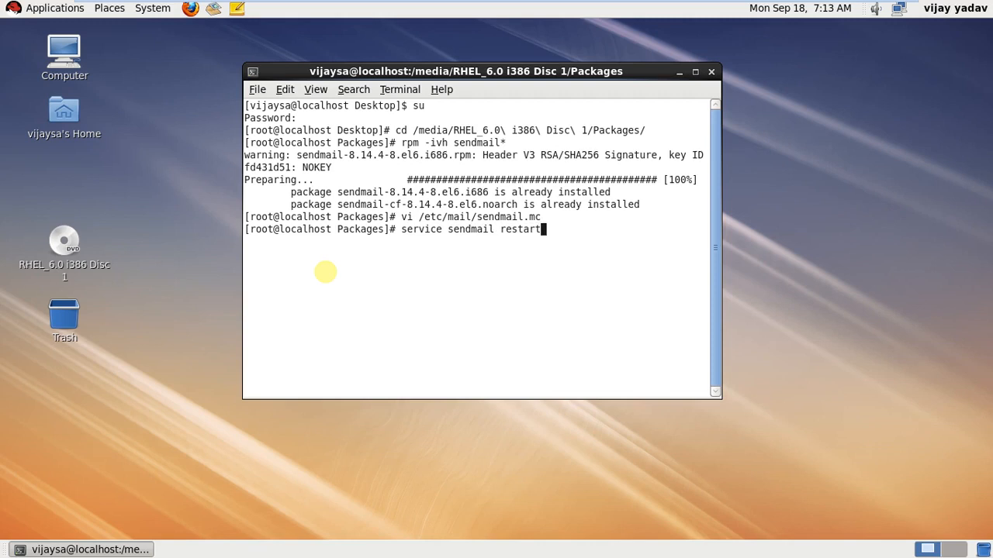
pyautogui.press('Return')
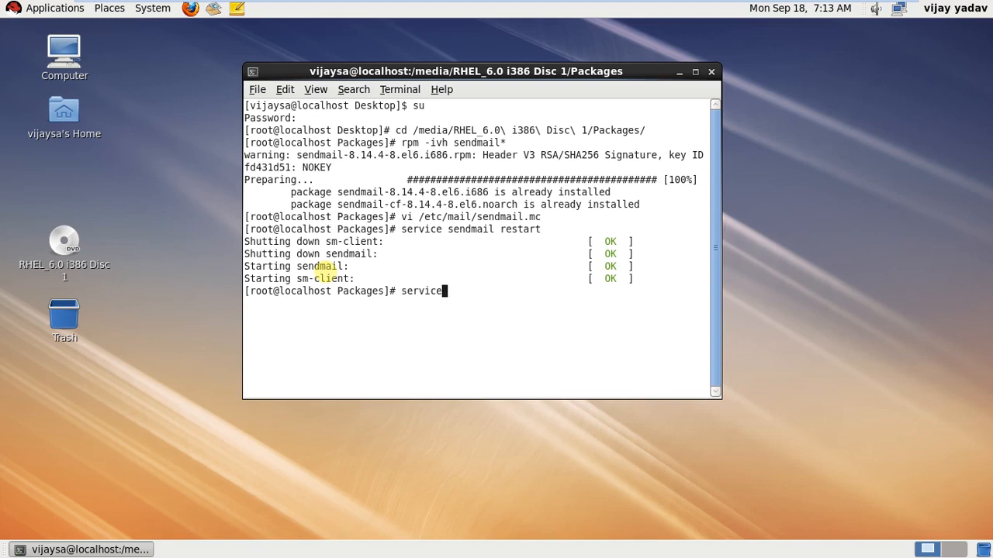
# Run service iptables stop to disable the firewall
pyautogui.write('i')
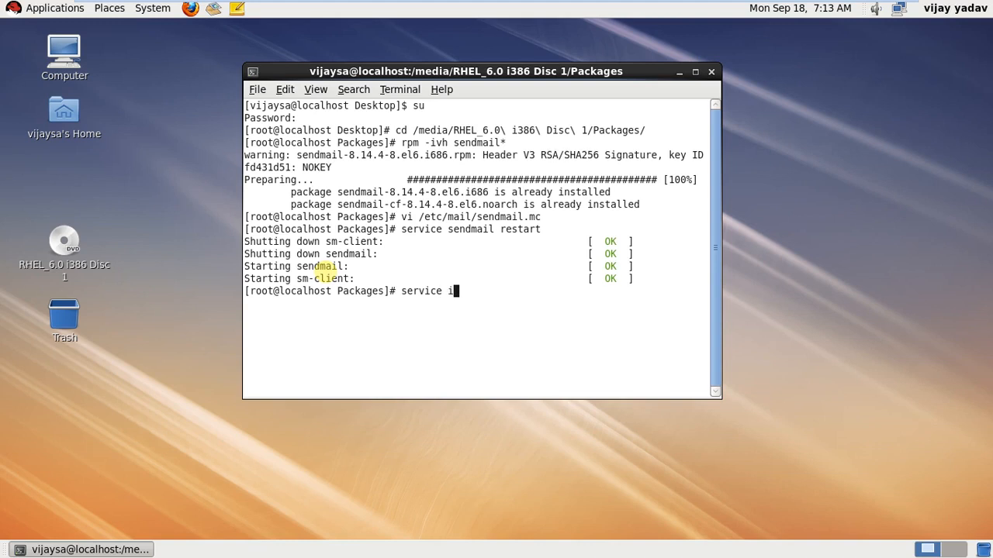
pyautogui.write('ptab')
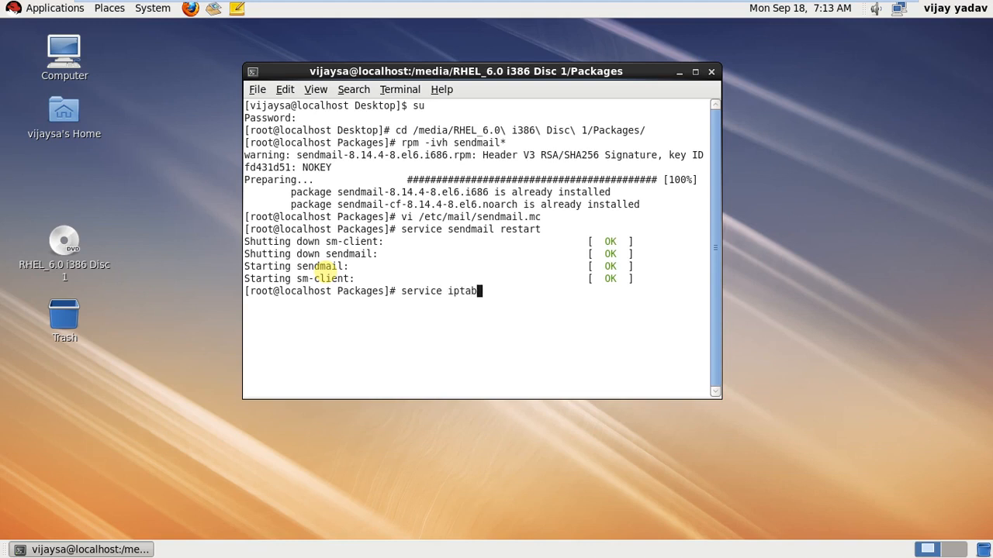
pyautogui.write('les')
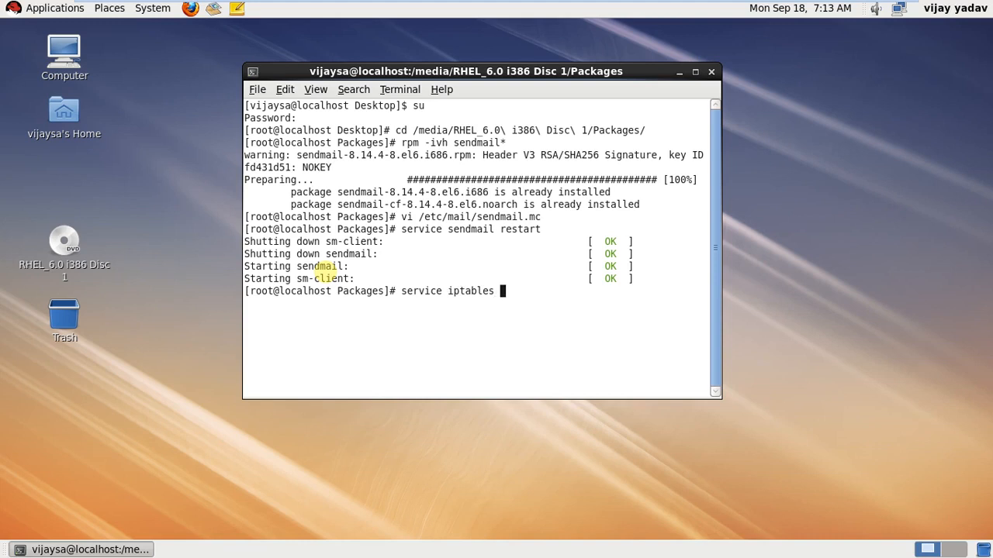
pyautogui.write('stop')
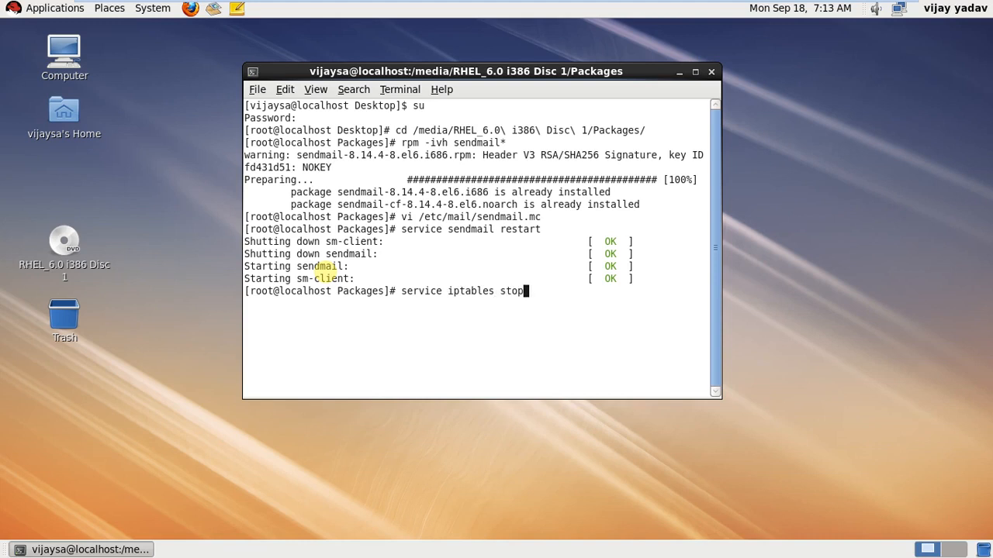
pyautogui.press('Return')
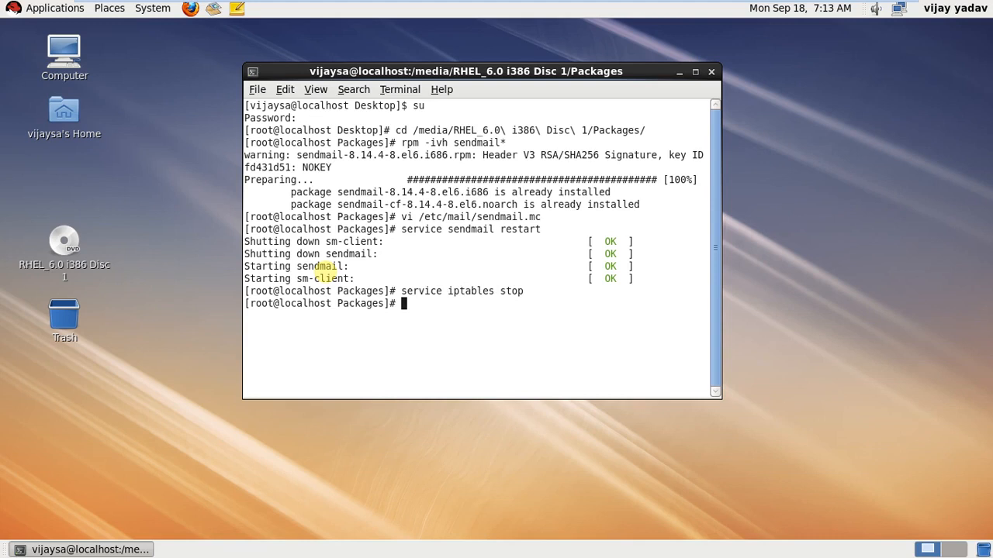
pyautogui.moveTo(380, 193)
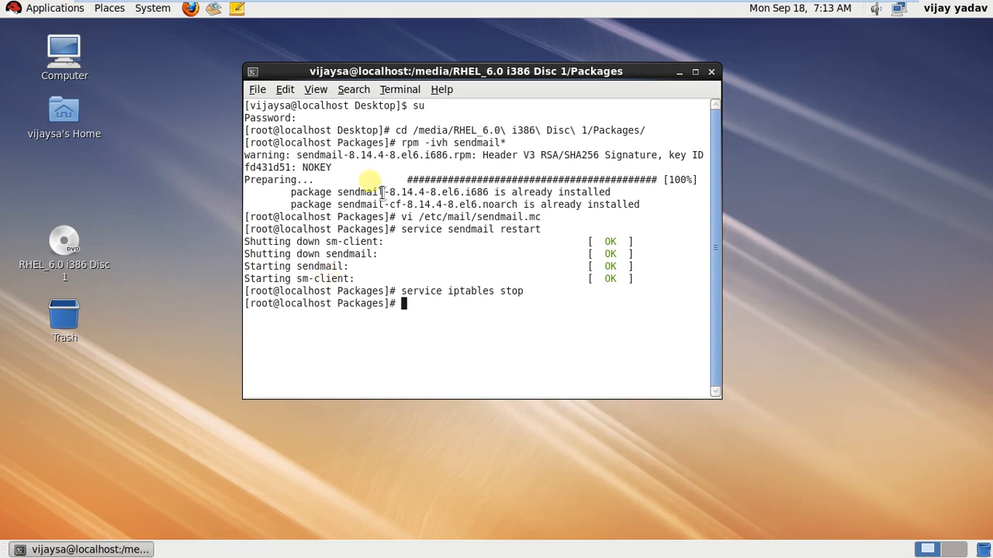
pyautogui.moveTo(257, 90)
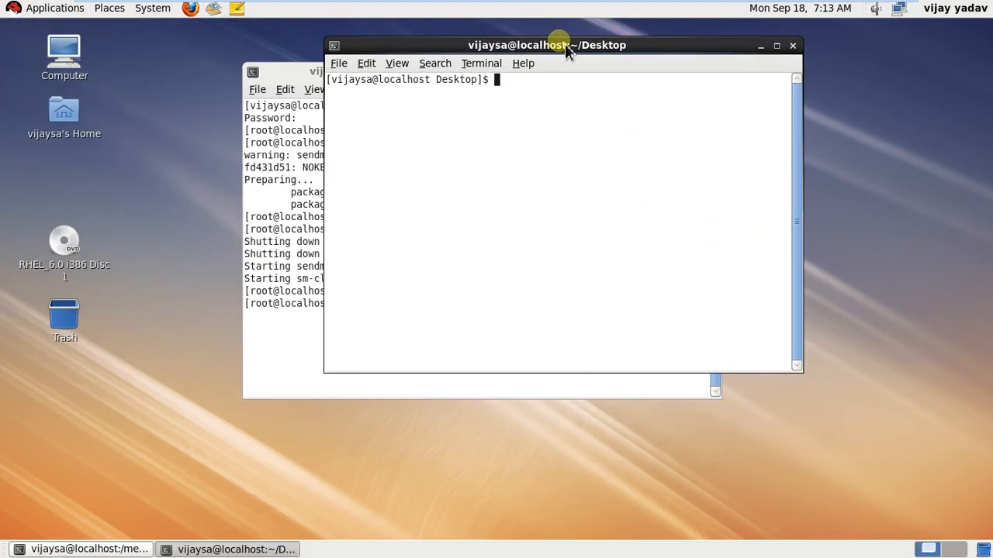
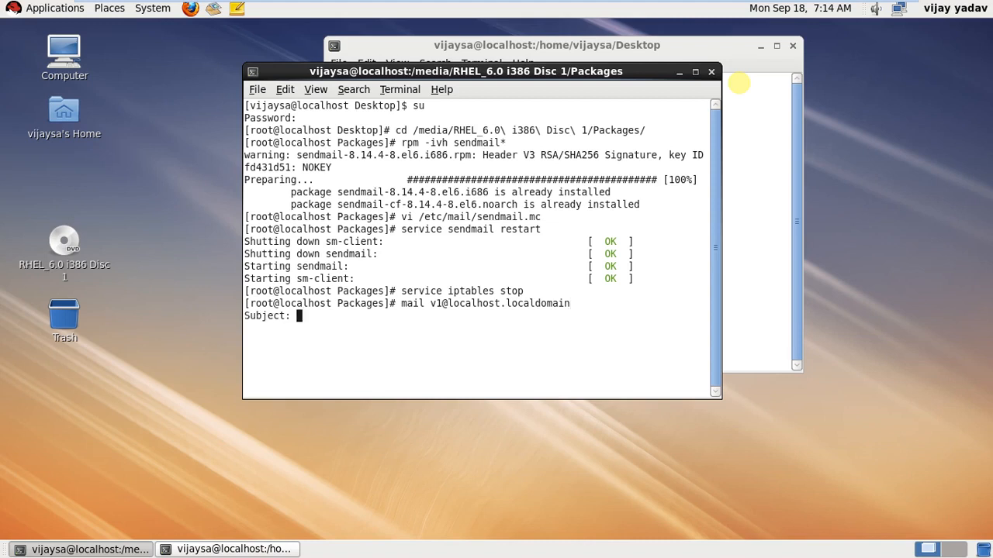
# Enter subject Hi and a body beginning 'This is fir', then send with Ctrl+D
pyautogui.write('H')
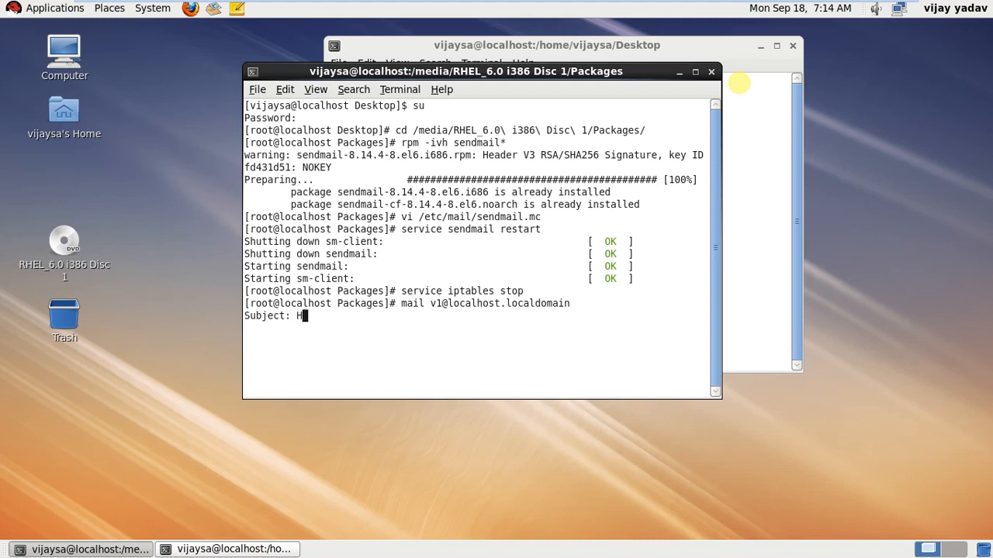
pyautogui.write('i')
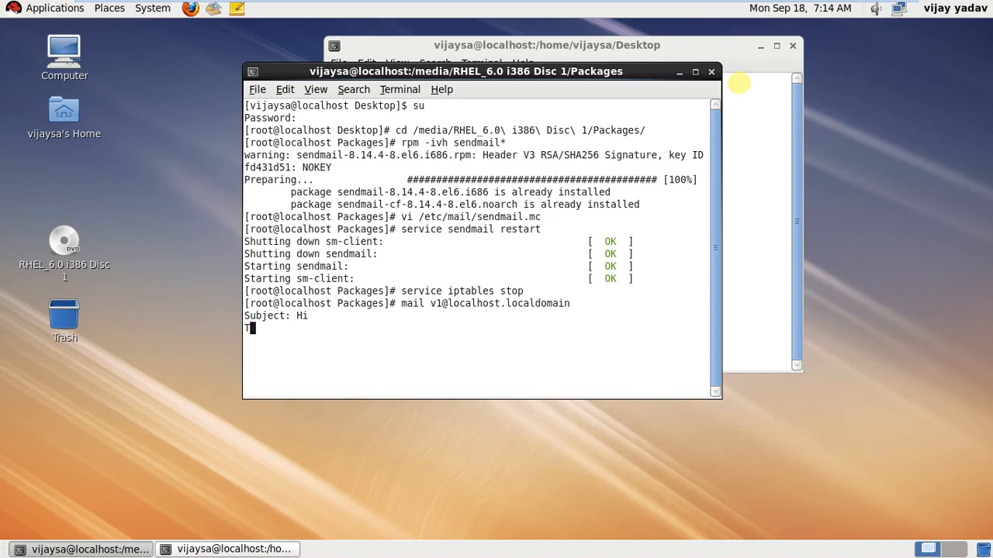
pyautogui.write('This is my')
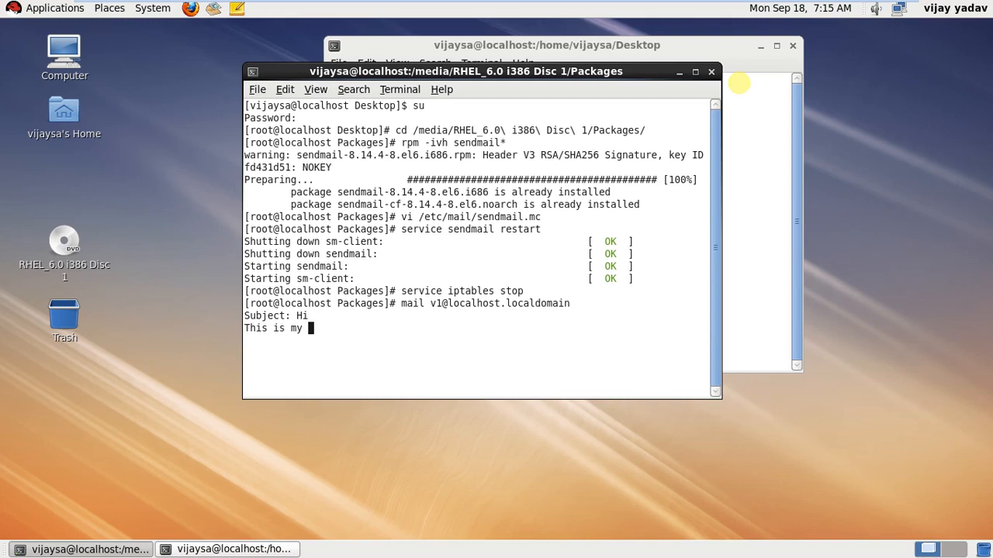
pyautogui.write('fi')
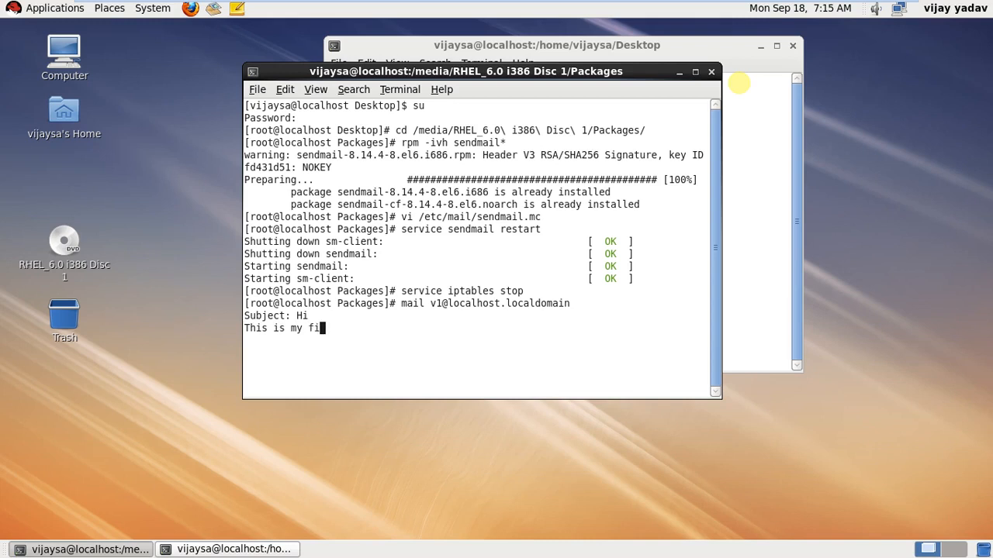
pyautogui.write('rst mai')
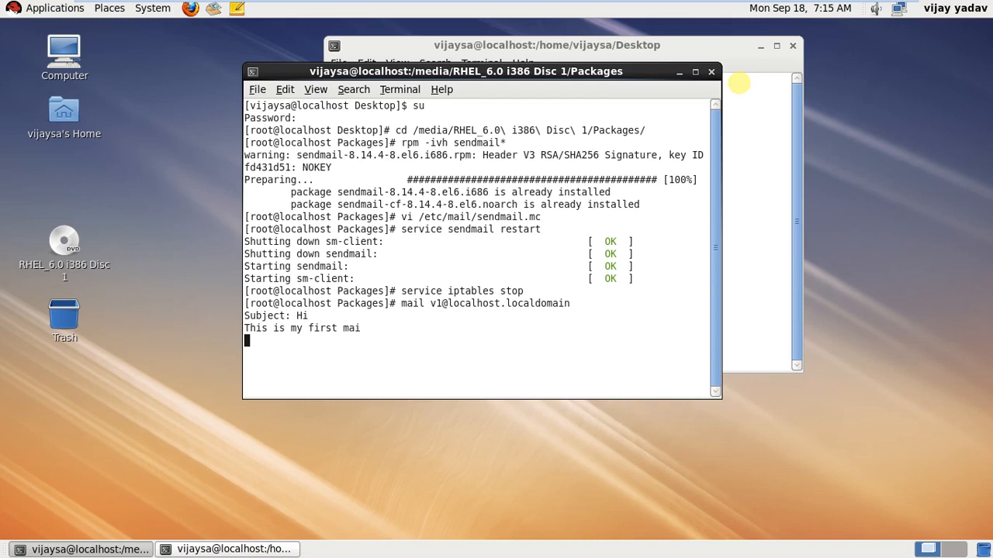
pyautogui.press('ctrl+d')
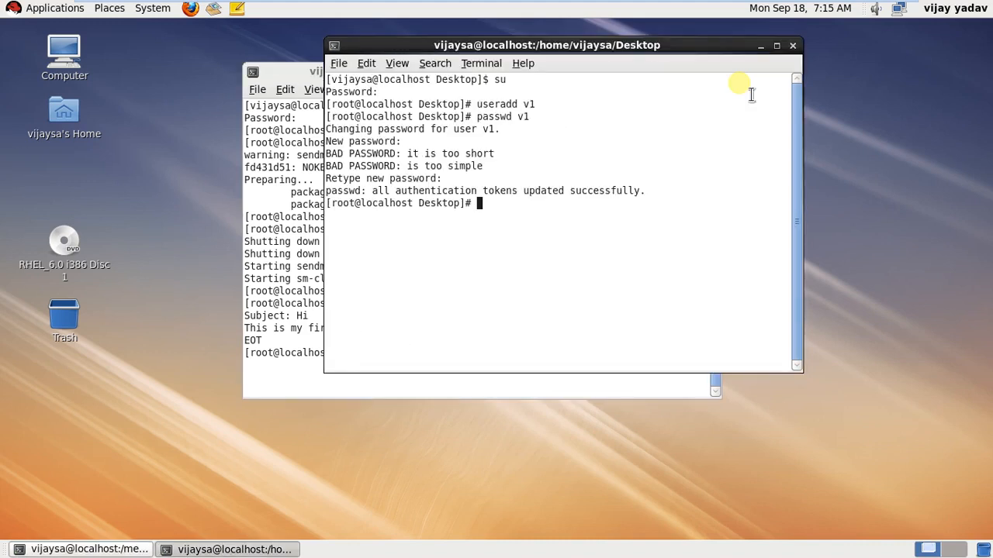
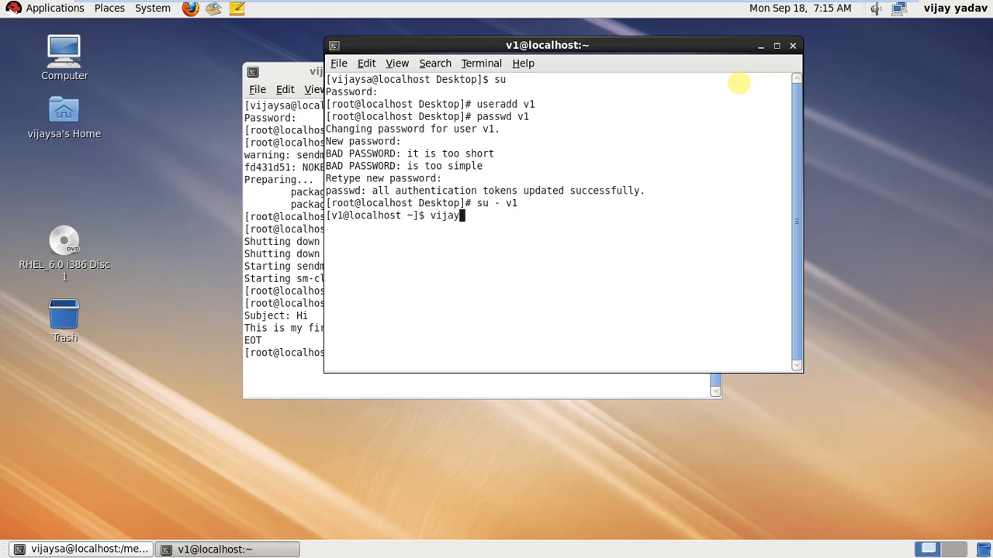
# Log in as v1 with su - v1, clear the stray 'vijay' text, and run mail
pyautogui.press('BackSpace')
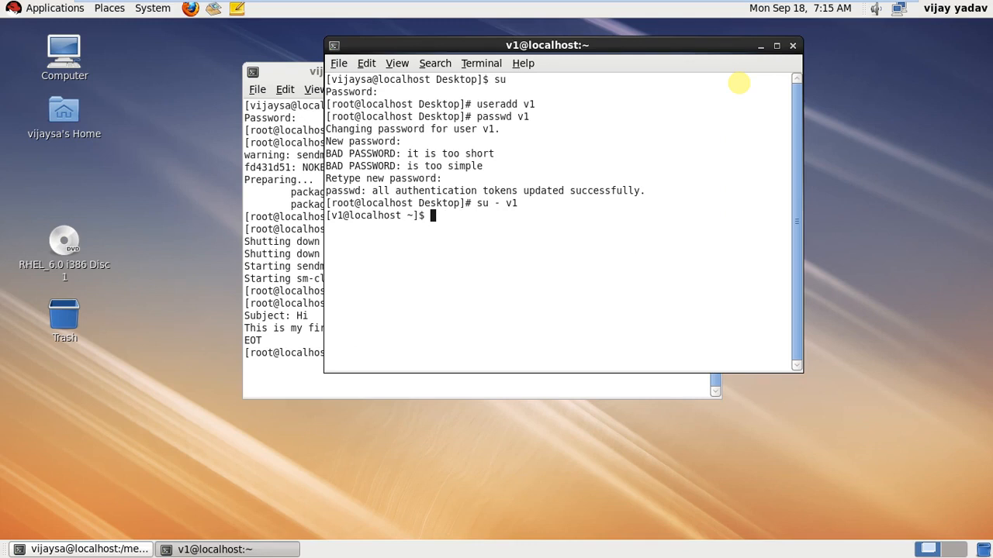
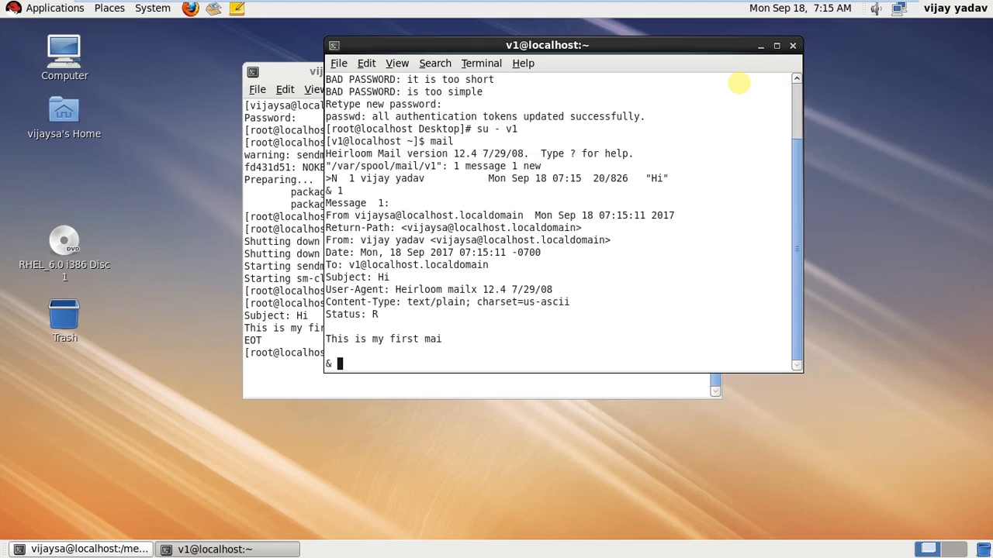
pyautogui.moveTo(545, 552)
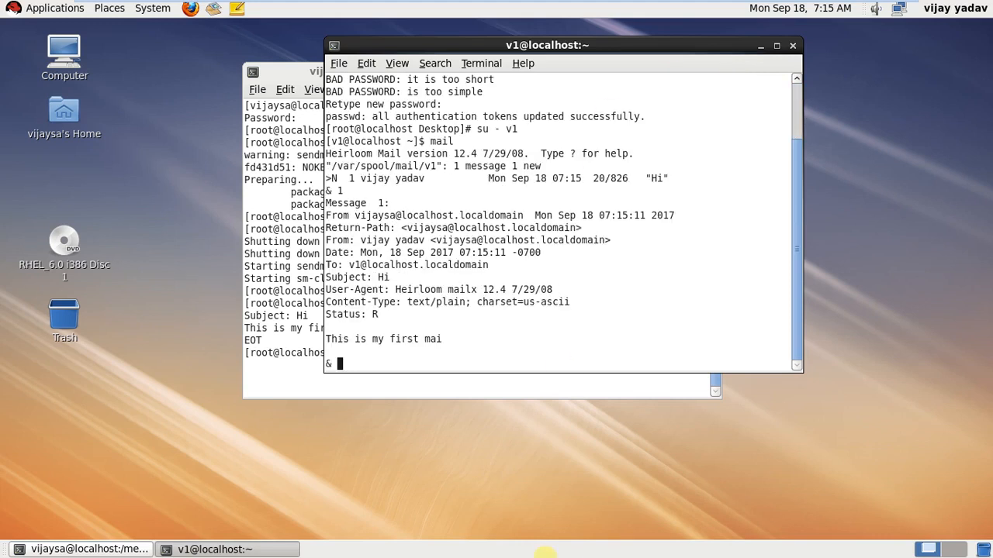
pyautogui.moveTo(457, 351)
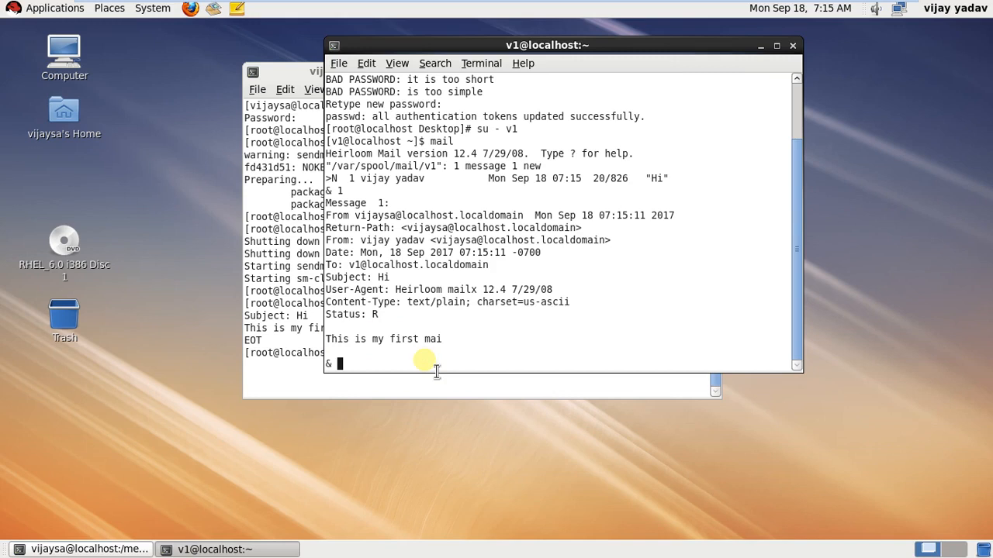
pyautogui.press('Escape')
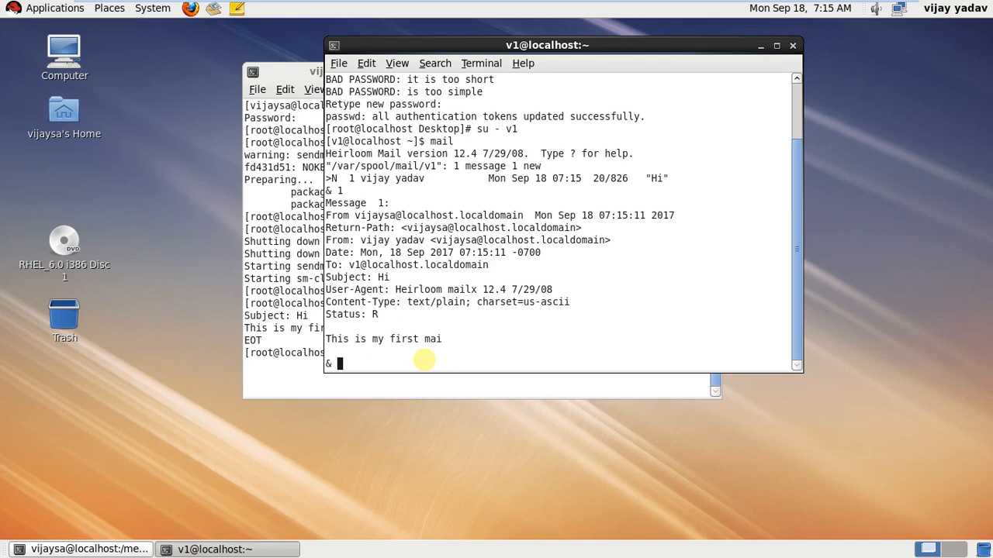
pyautogui.moveTo(455, 384)
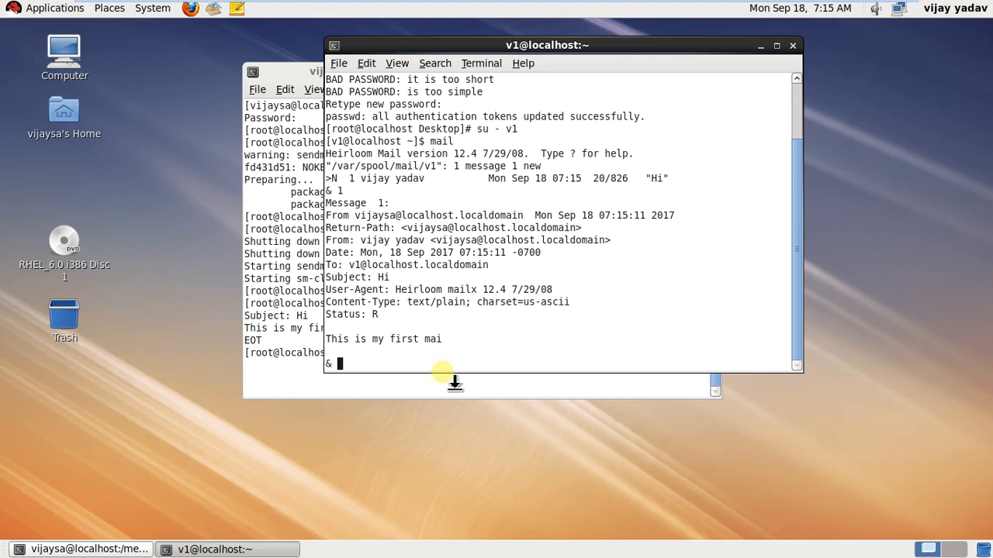